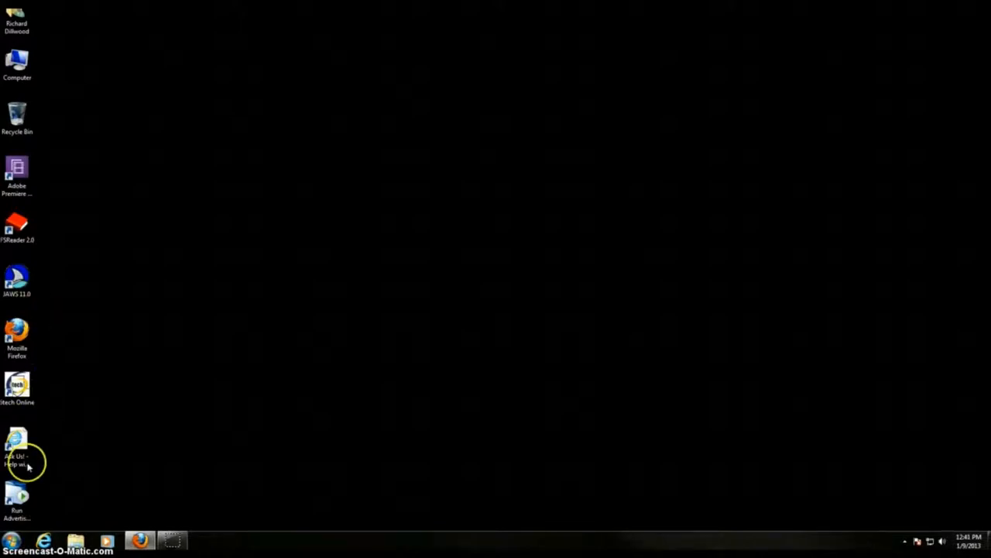
Launch Windows Live Movie Maker from the Start menu's program list
{"action": "left_click", "coordinate": [12, 541]}
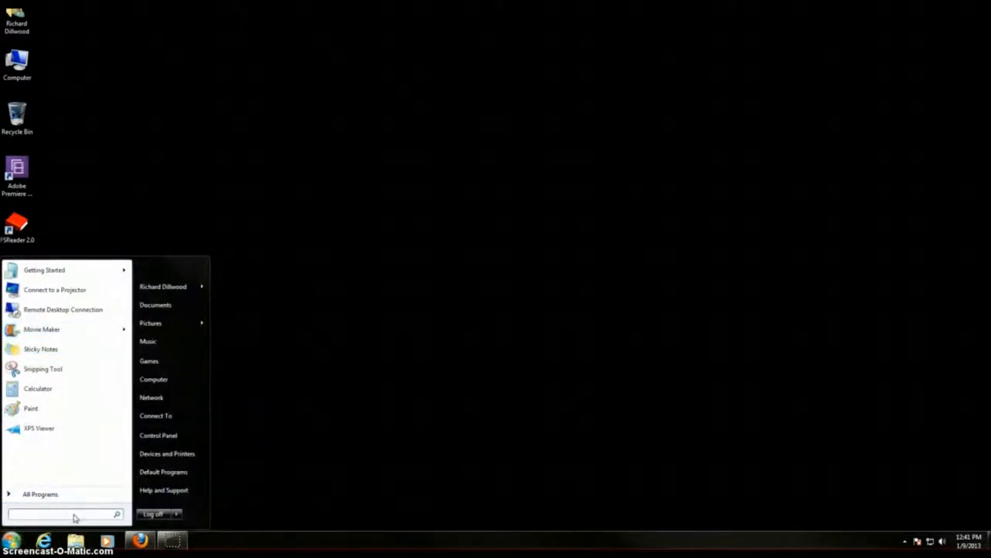
{"action": "left_click", "coordinate": [42, 328]}
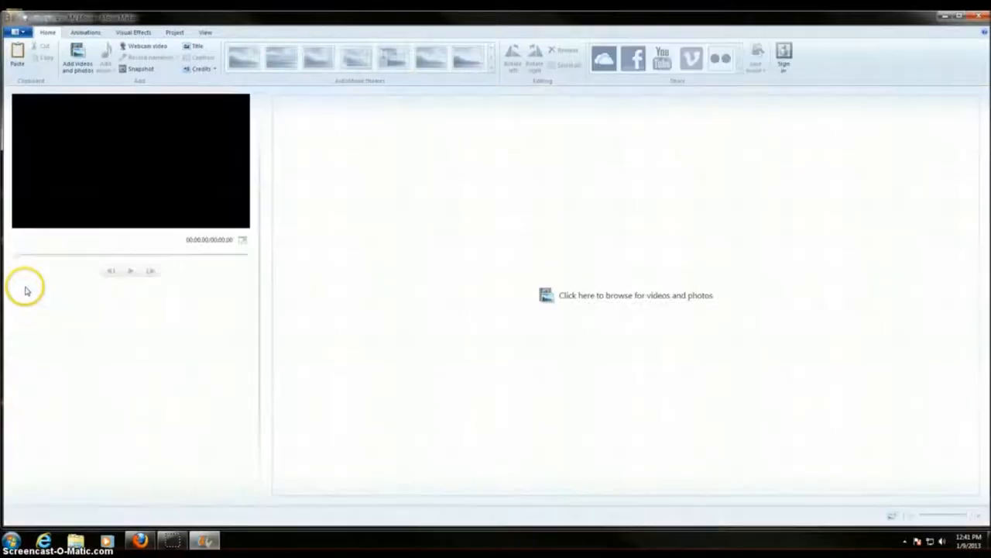
{"action": "mouse_move", "coordinate": [118, 80]}
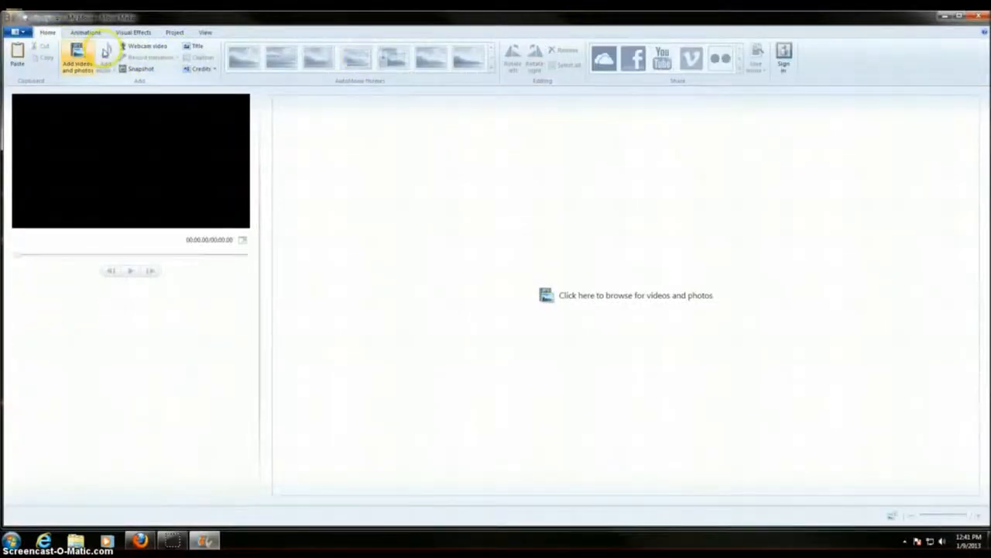
{"action": "left_click", "coordinate": [133, 32]}
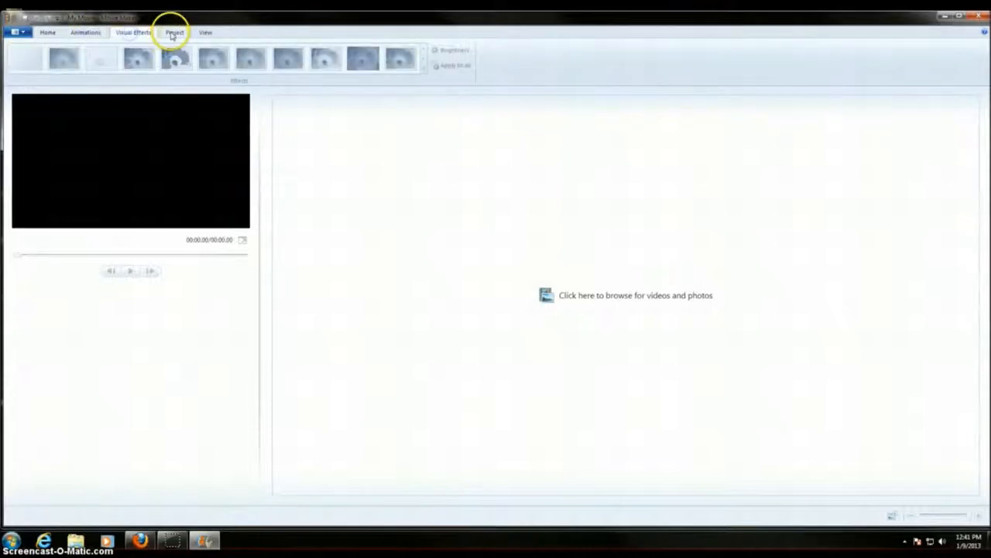
{"action": "left_click", "coordinate": [46, 31]}
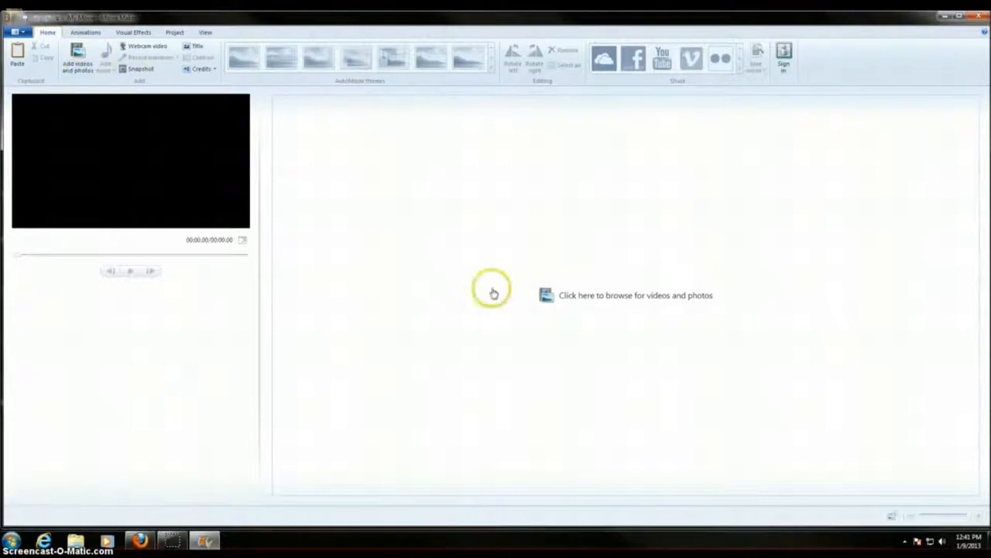
{"action": "mouse_move", "coordinate": [691, 232]}
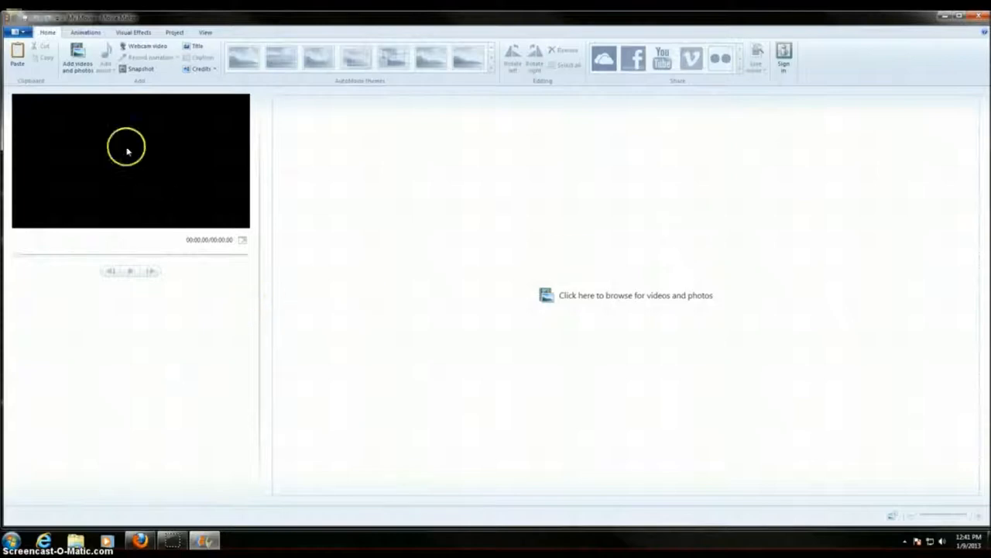
{"action": "mouse_move", "coordinate": [124, 190]}
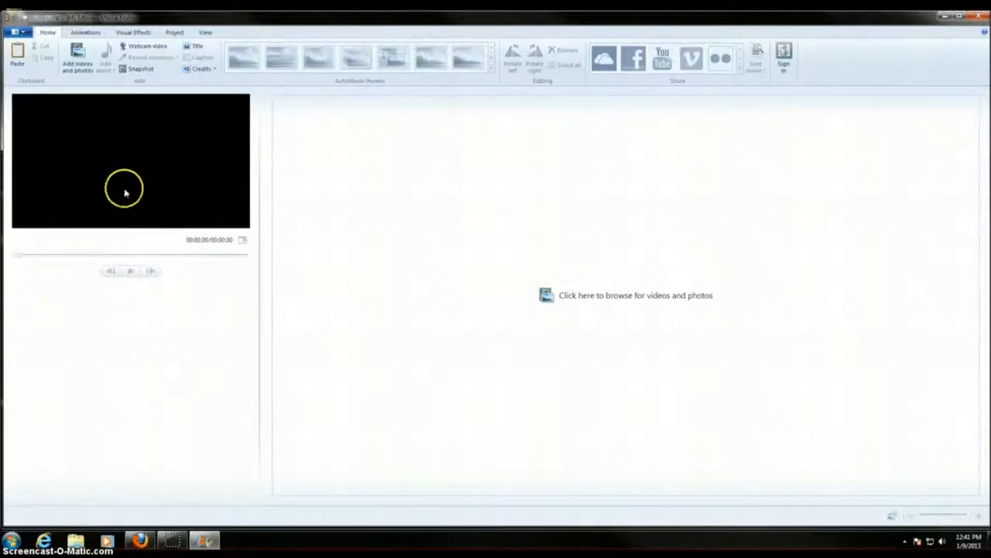
{"action": "mouse_move", "coordinate": [339, 186]}
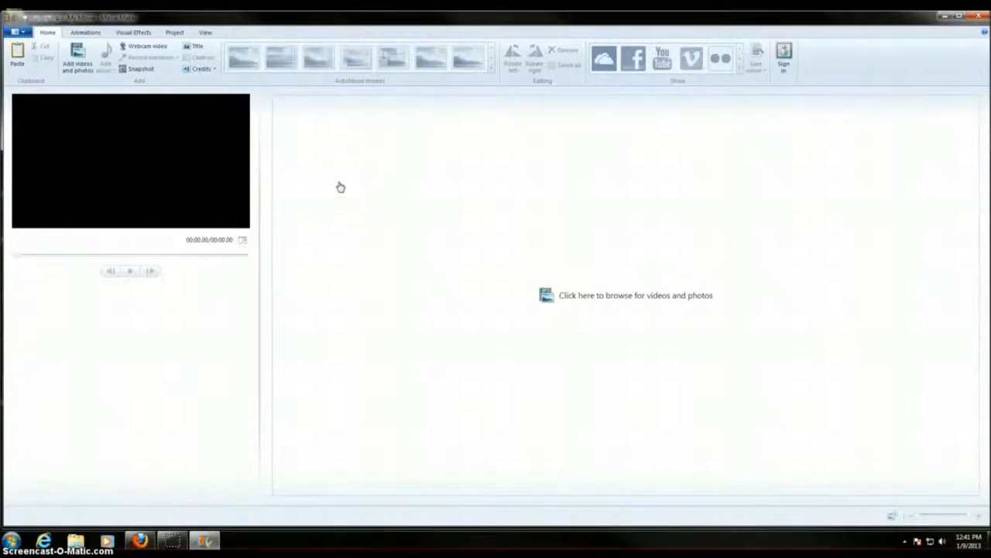
{"action": "mouse_move", "coordinate": [440, 198]}
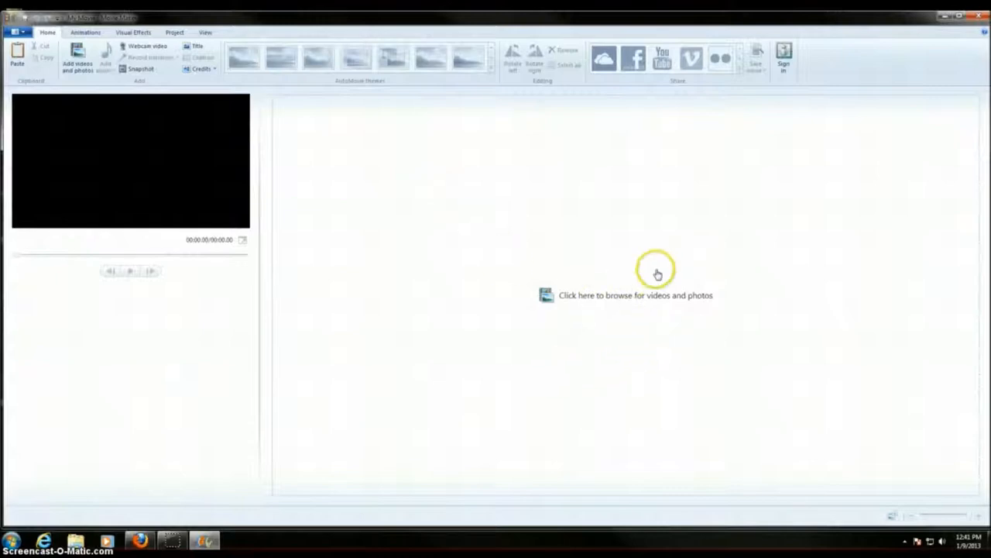
{"action": "mouse_move", "coordinate": [629, 302]}
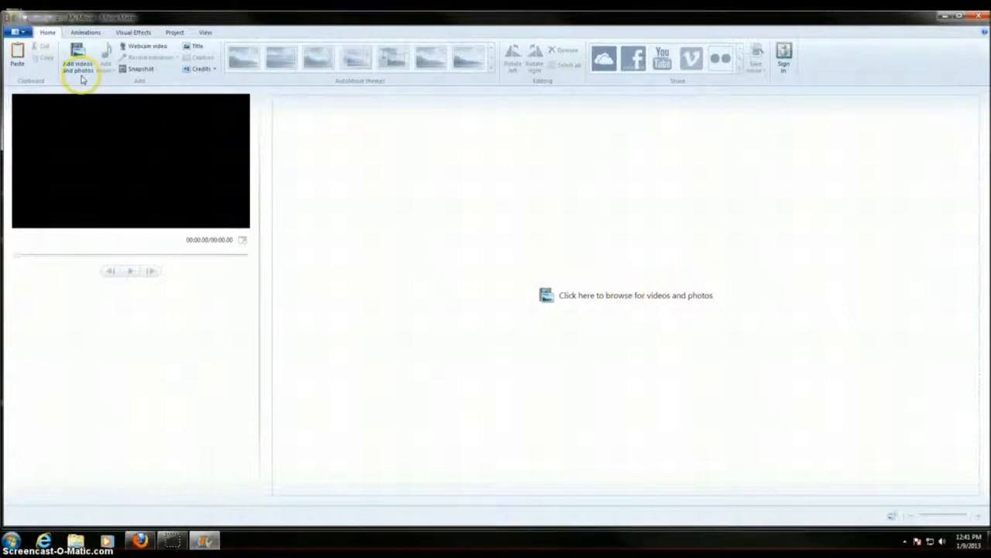
{"action": "mouse_move", "coordinate": [77, 59]}
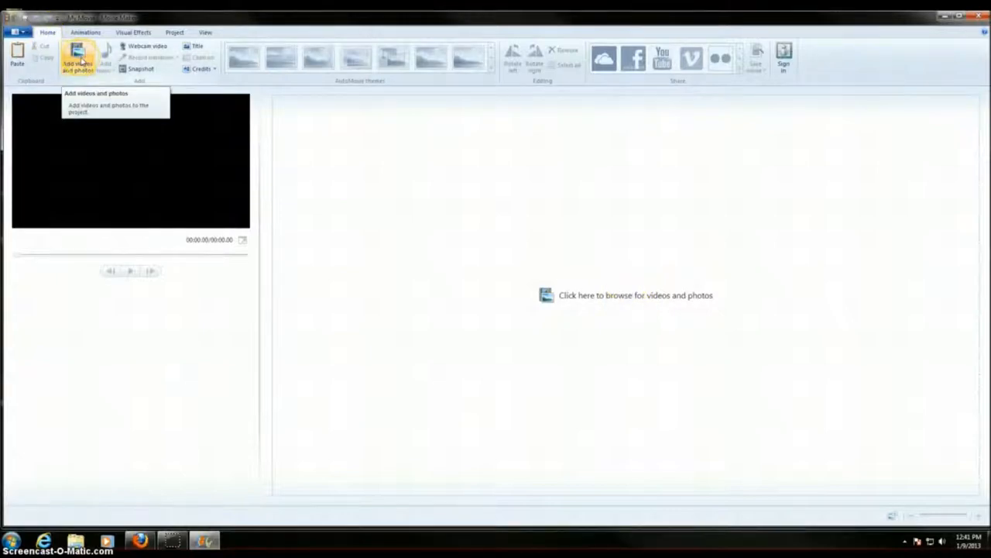
Import Wildlife.wmv from Sample Videos onto the storyboard
{"action": "left_click", "coordinate": [77, 56]}
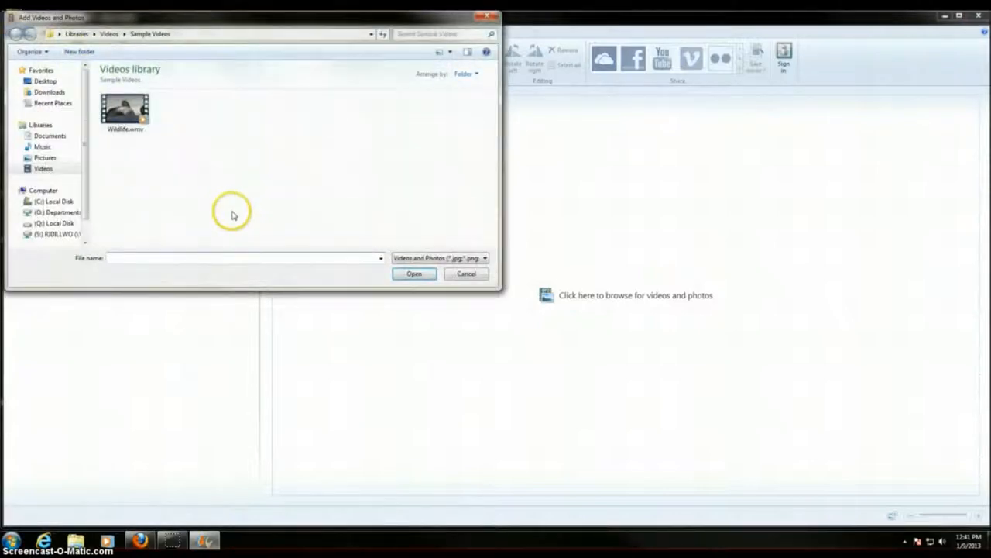
{"action": "left_click", "coordinate": [124, 108]}
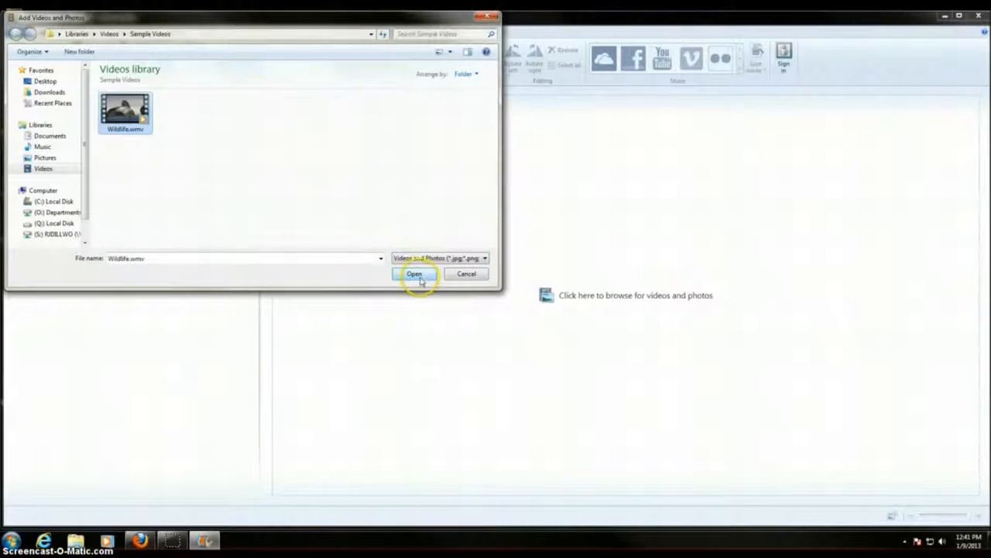
{"action": "left_click", "coordinate": [415, 273]}
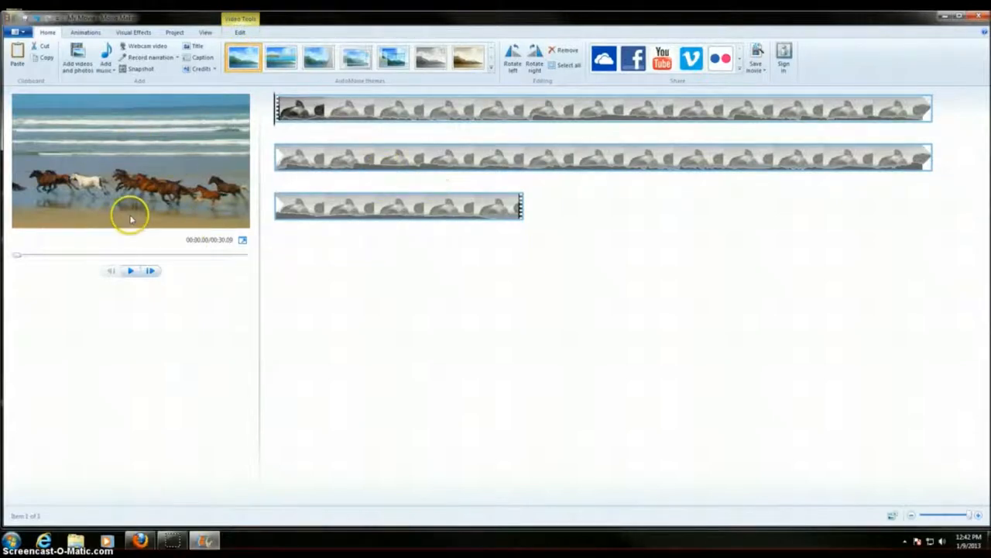
{"action": "left_click", "coordinate": [130, 270]}
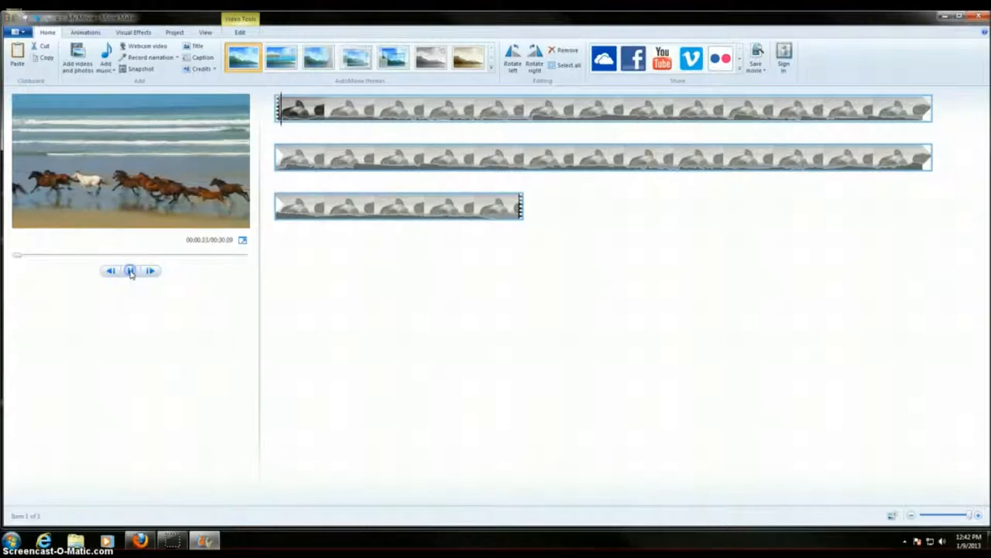
{"action": "left_click", "coordinate": [130, 270]}
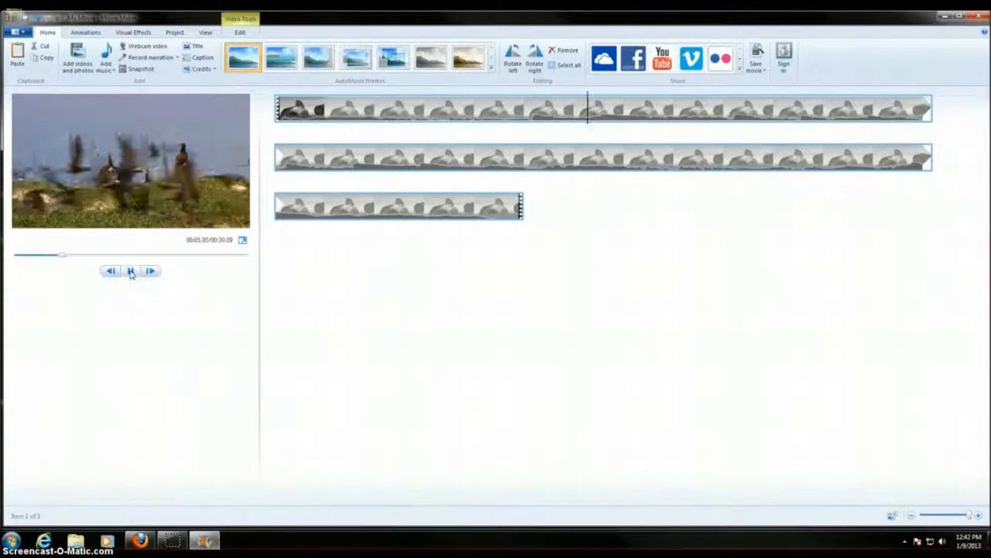
{"action": "left_click", "coordinate": [130, 270]}
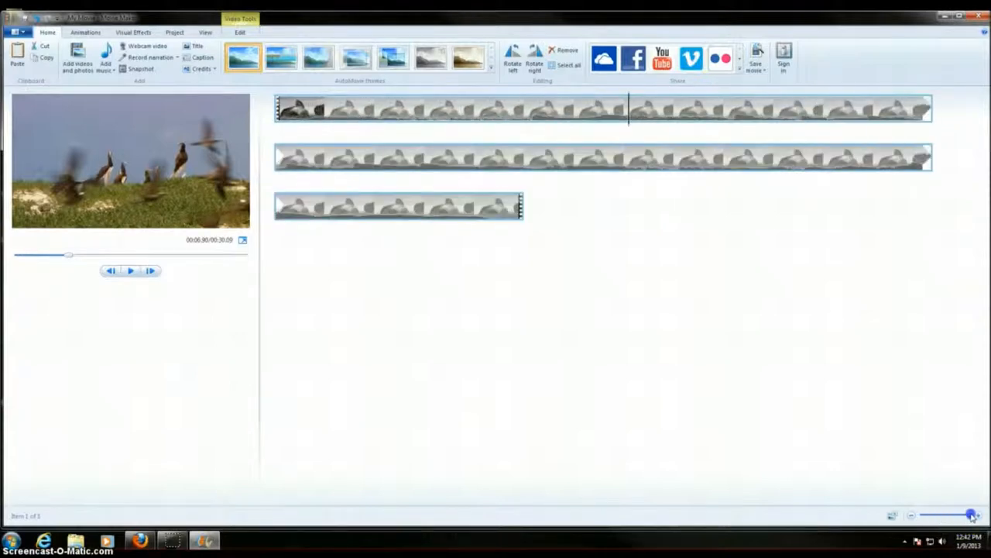
{"action": "left_click_drag", "start_coordinate": [973, 514], "coordinate": [946, 514]}
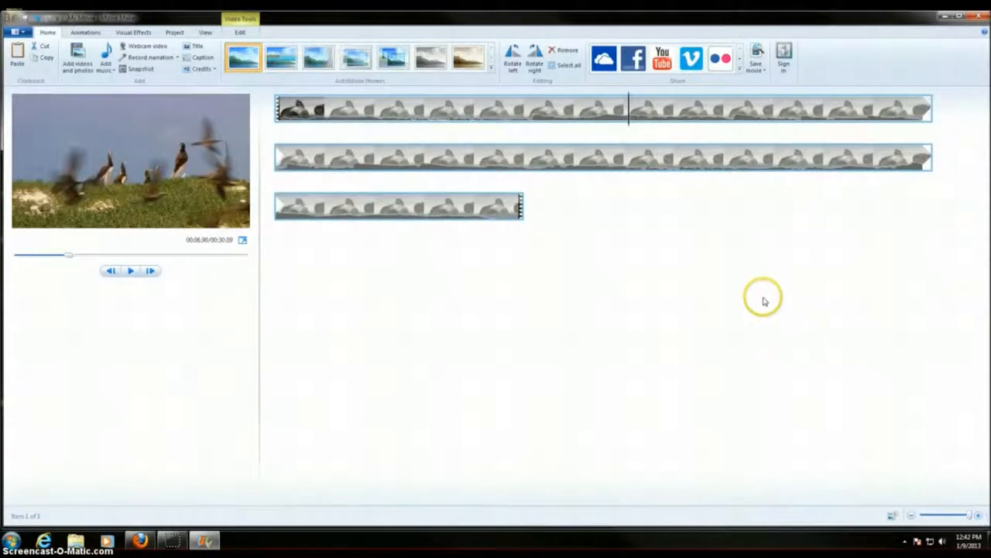
{"action": "mouse_move", "coordinate": [768, 291]}
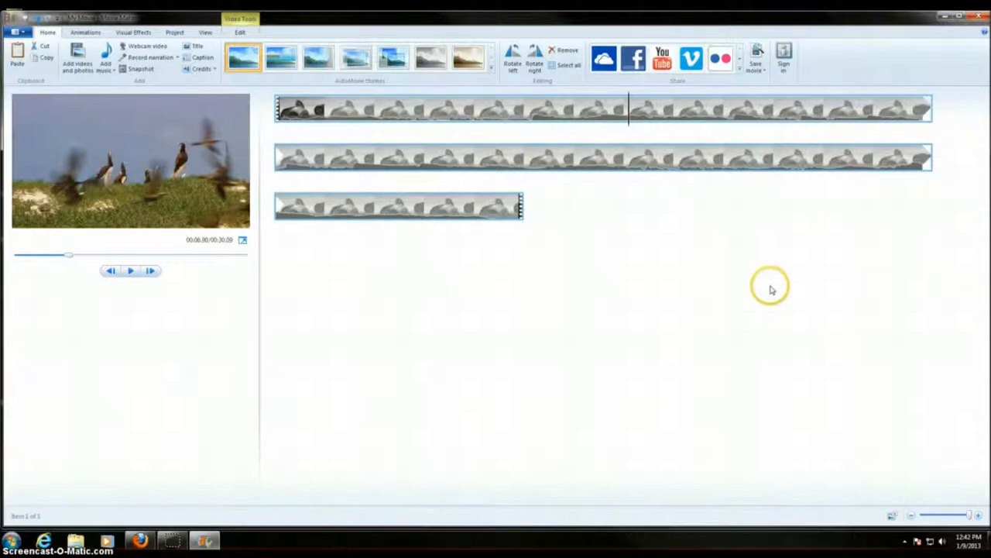
{"action": "mouse_move", "coordinate": [672, 344]}
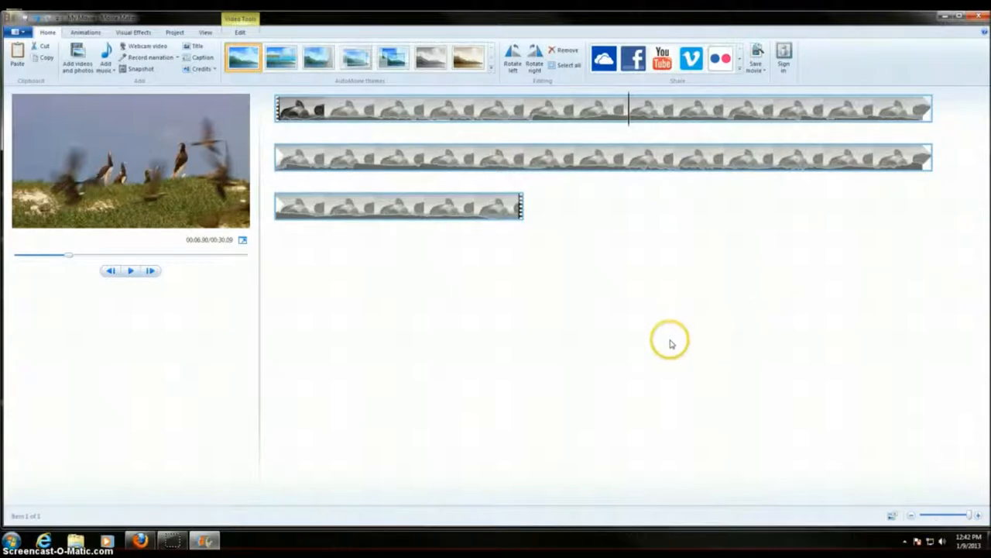
{"action": "mouse_move", "coordinate": [90, 317]}
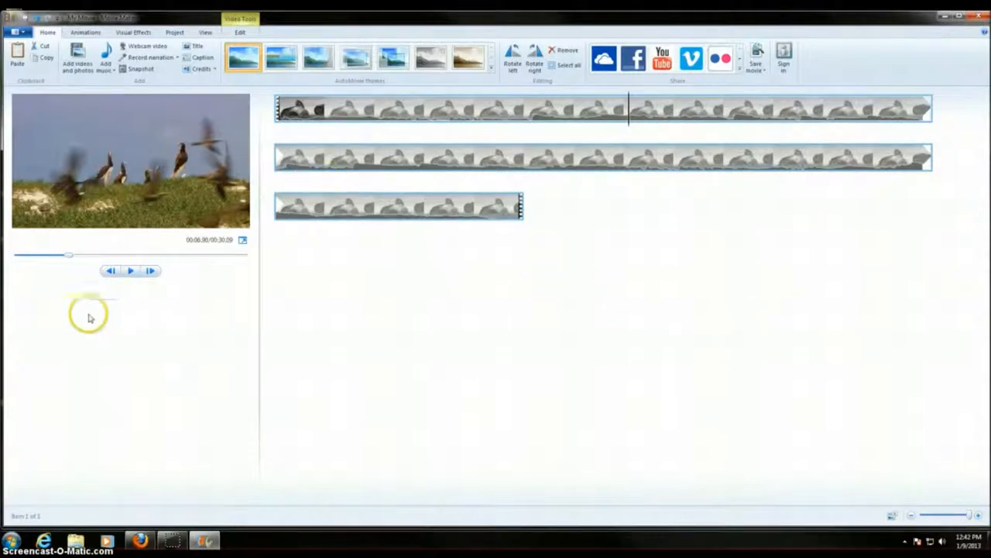
{"action": "mouse_move", "coordinate": [478, 112]}
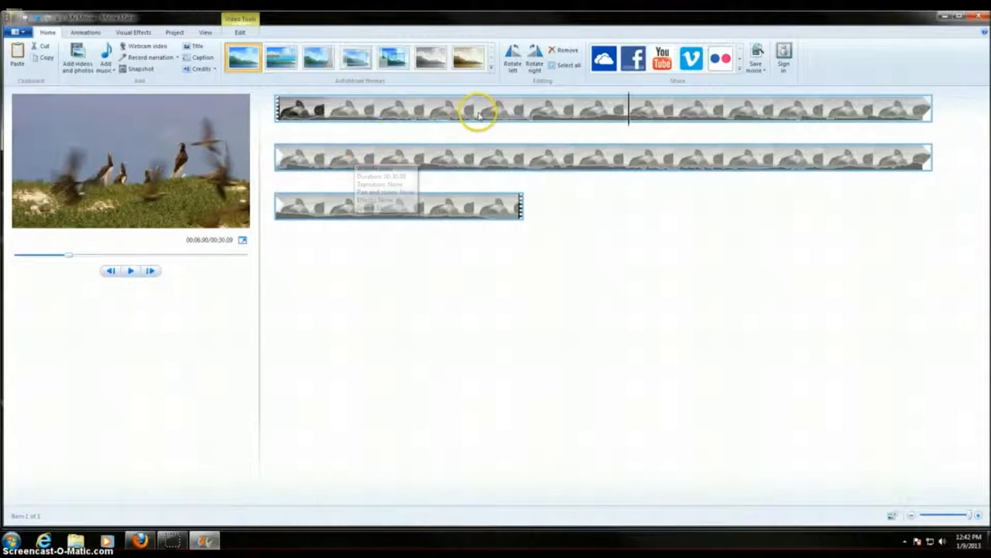
{"action": "mouse_move", "coordinate": [503, 161]}
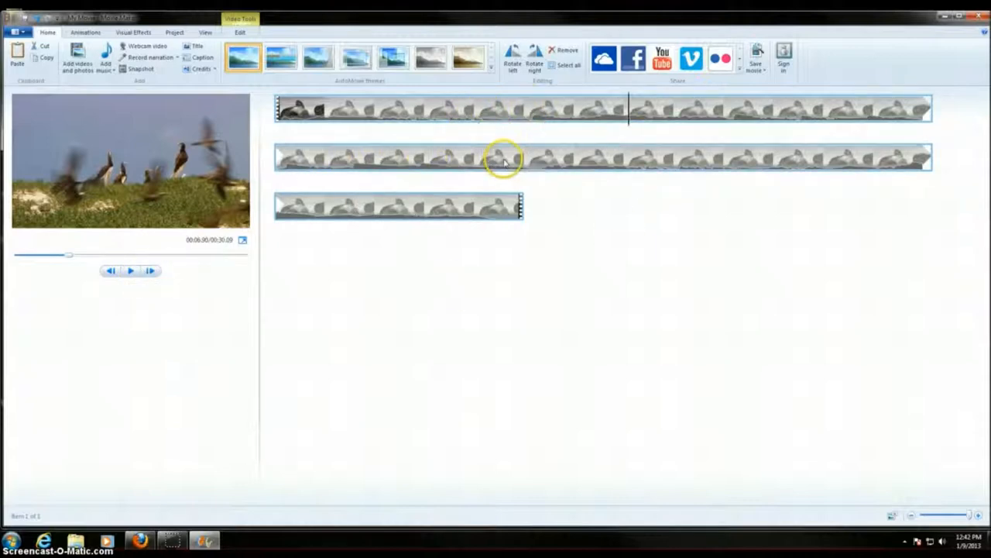
Play and scrub the Wildlife clip preview to locate the bird scene cut point
{"action": "left_click", "coordinate": [130, 269]}
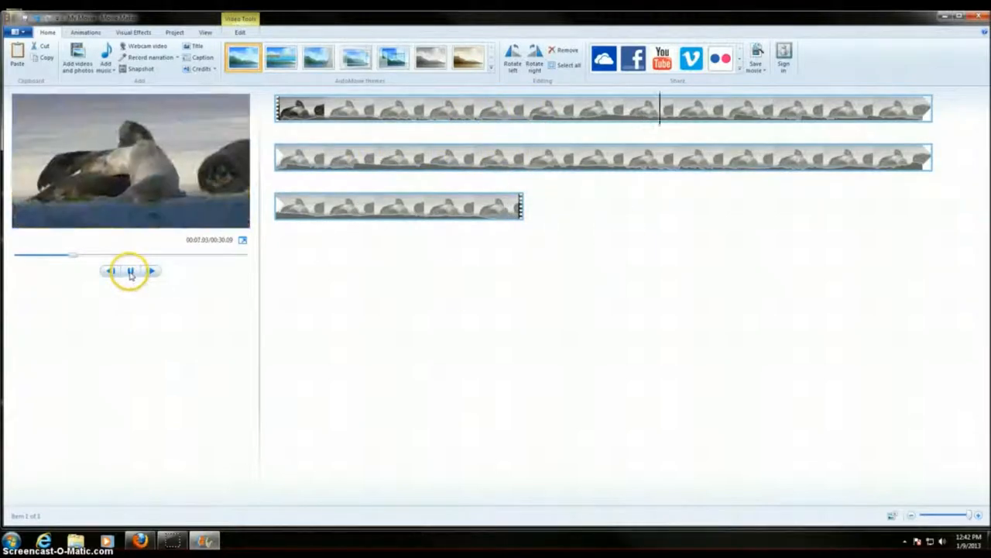
{"action": "left_click", "coordinate": [130, 270]}
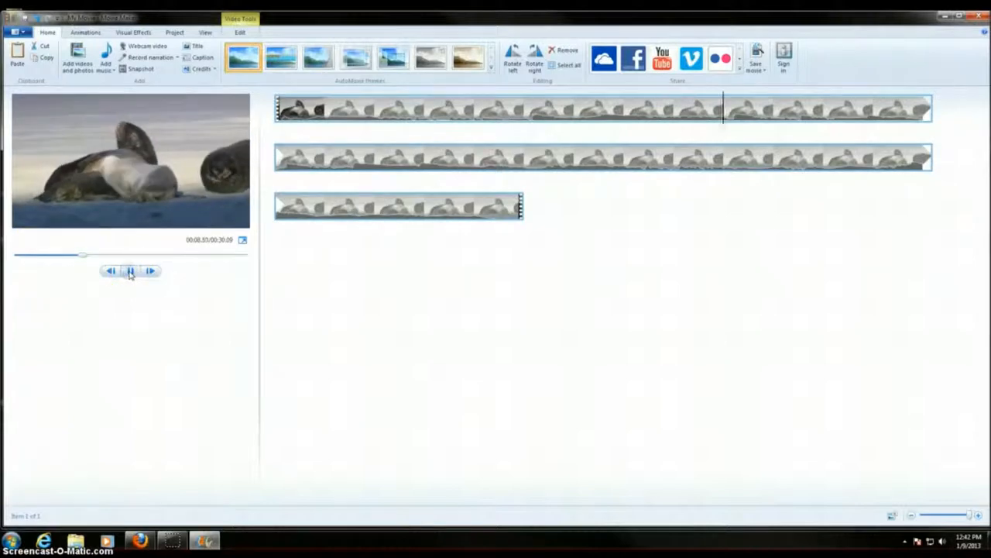
{"action": "mouse_move", "coordinate": [369, 107]}
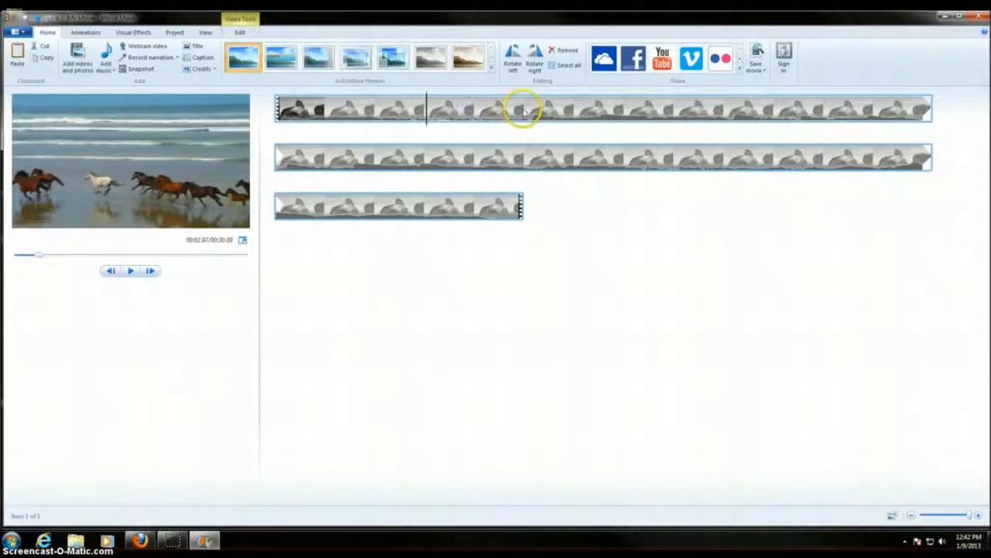
{"action": "left_click", "coordinate": [527, 109]}
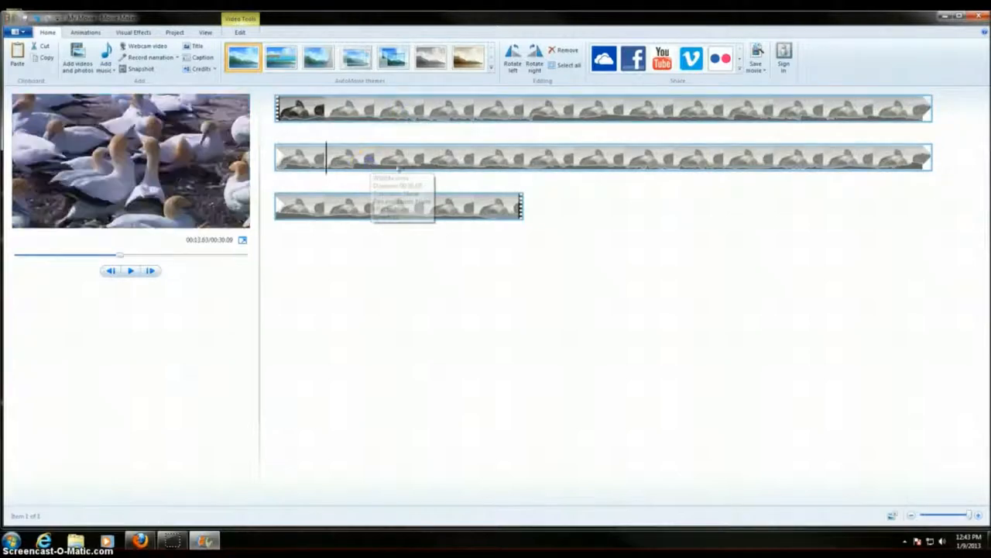
{"action": "left_click", "coordinate": [131, 269]}
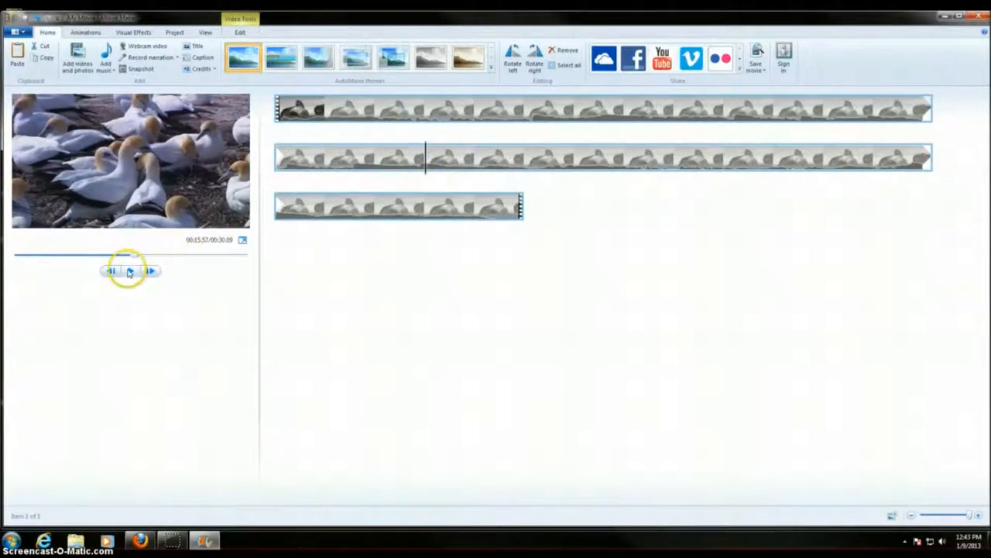
{"action": "left_click", "coordinate": [130, 270]}
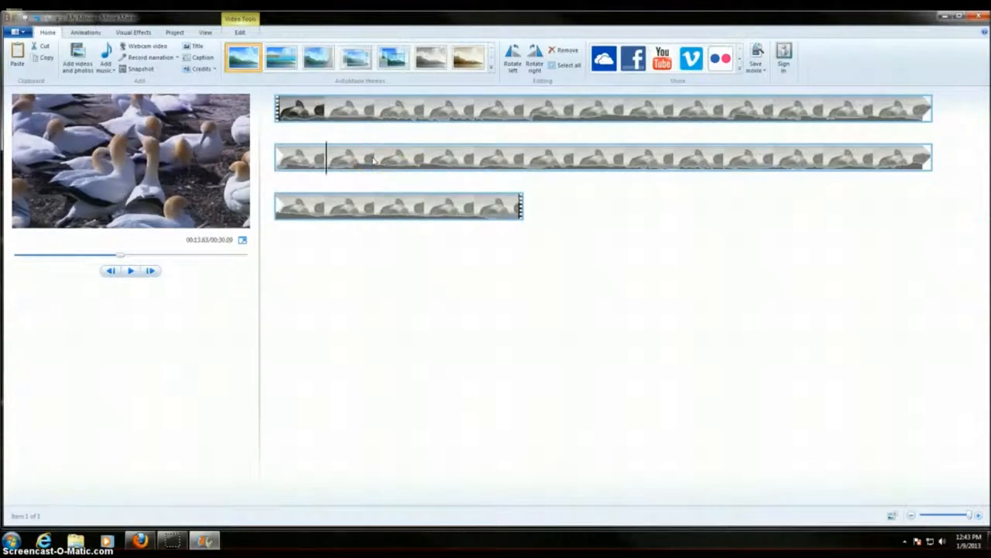
{"action": "left_click", "coordinate": [130, 269]}
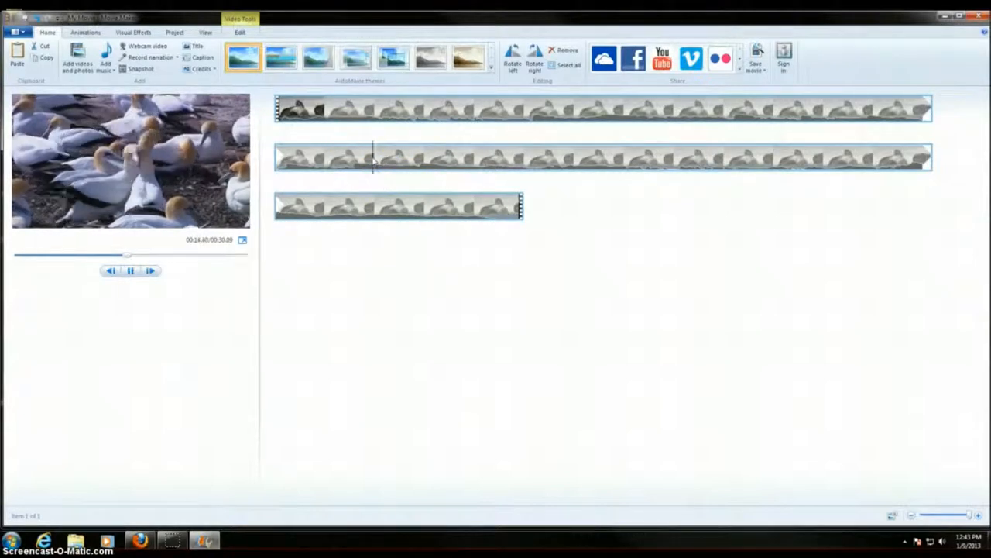
{"action": "left_click", "coordinate": [375, 158]}
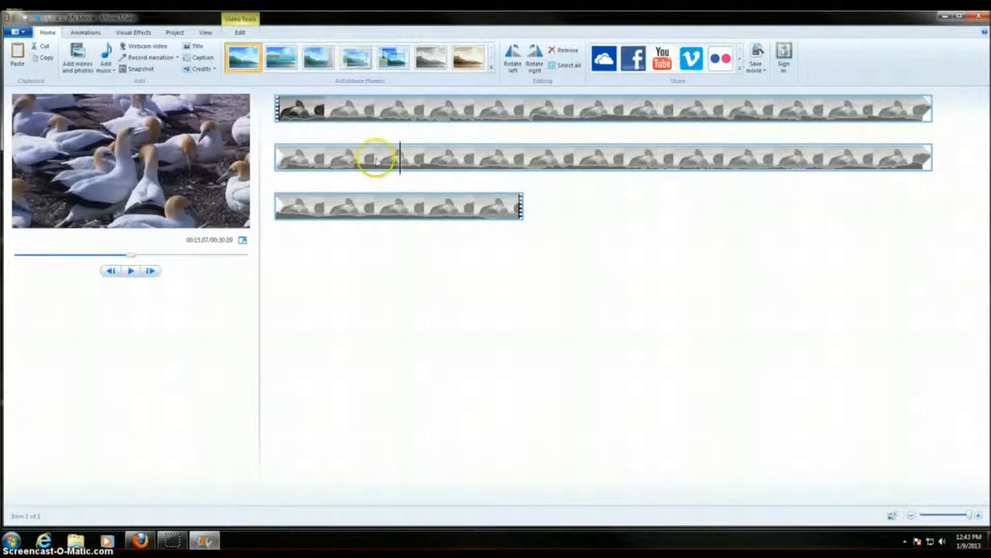
{"action": "mouse_move", "coordinate": [513, 147]}
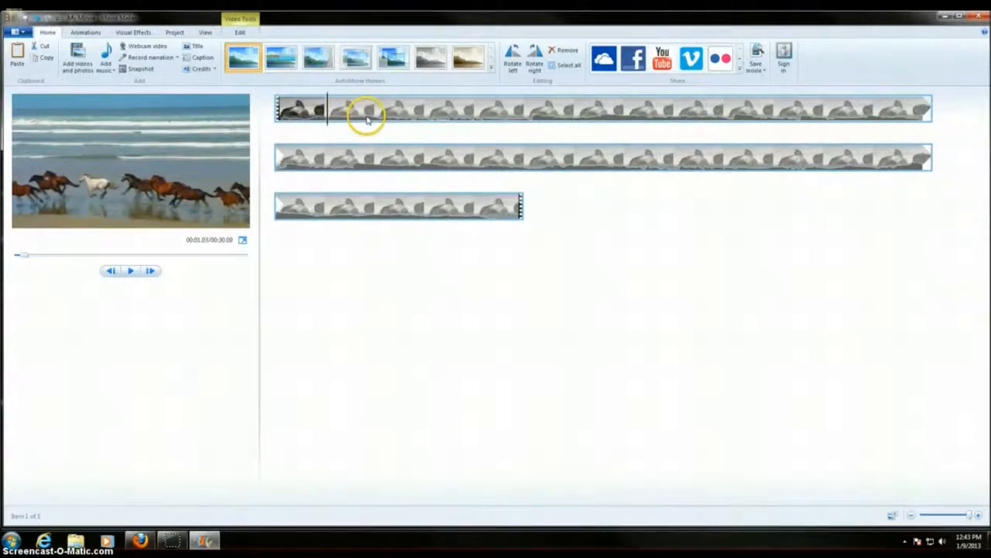
{"action": "left_click", "coordinate": [130, 269]}
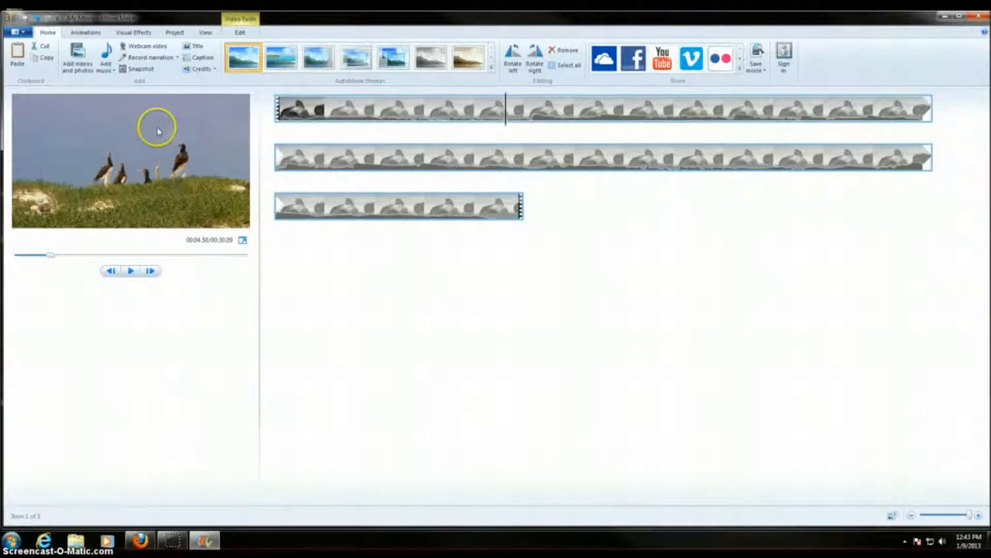
{"action": "mouse_move", "coordinate": [502, 108]}
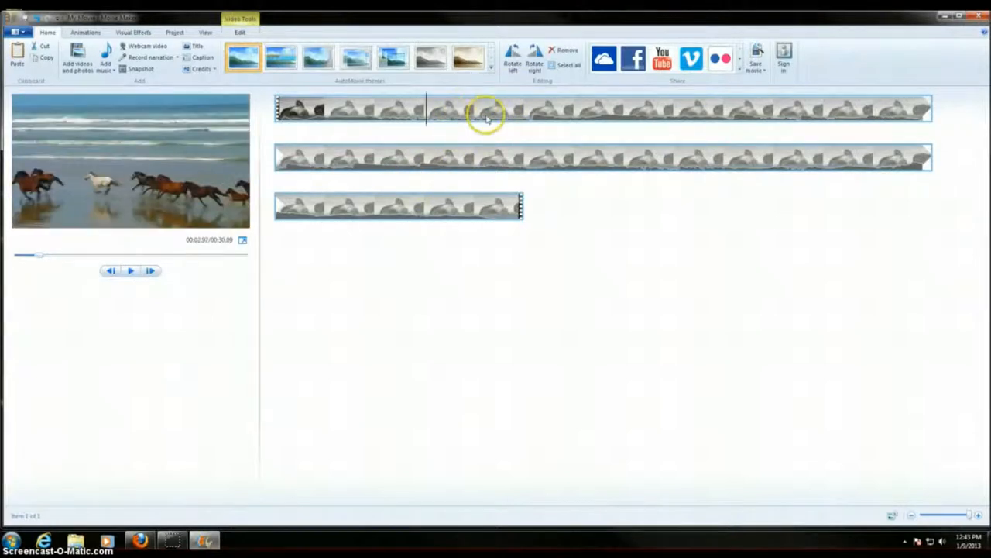
Fine-tune the playhead frame by frame and split the clip at the bird scene
{"action": "left_click", "coordinate": [477, 109]}
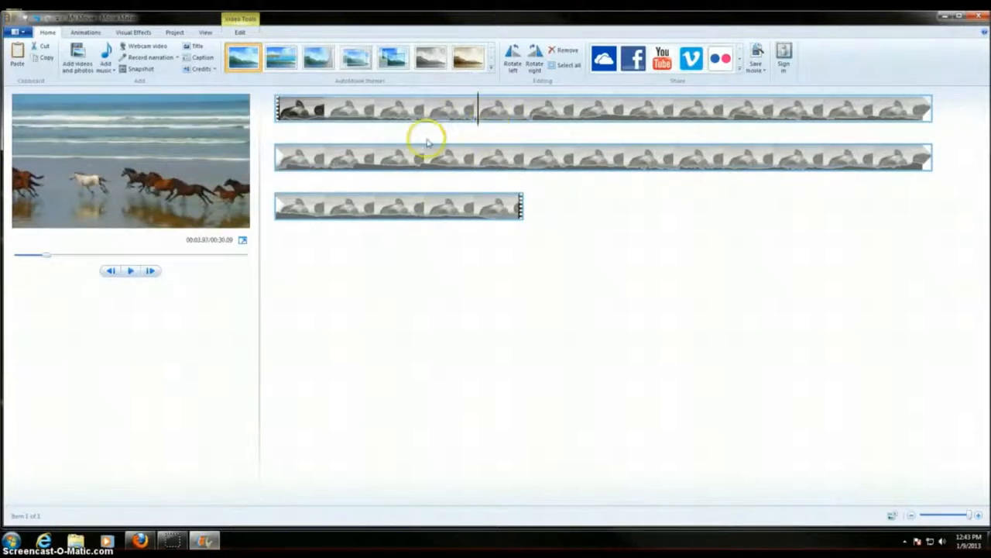
{"action": "left_click", "coordinate": [130, 270]}
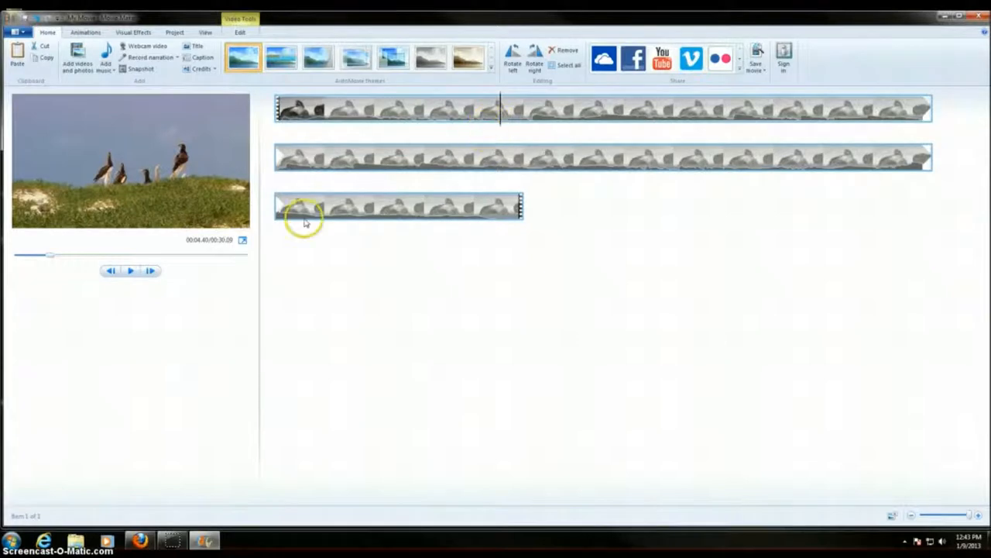
{"action": "mouse_move", "coordinate": [111, 270]}
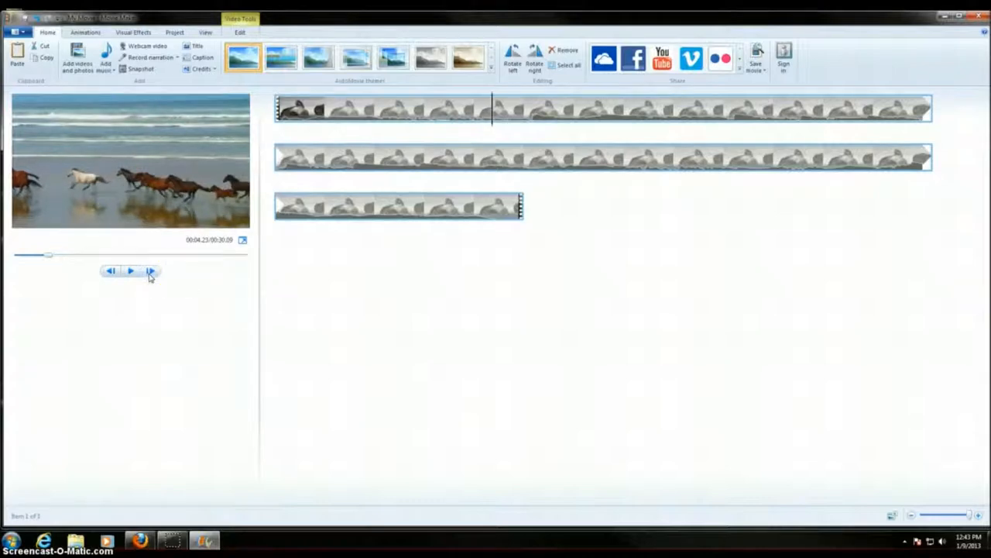
{"action": "left_click", "coordinate": [110, 269]}
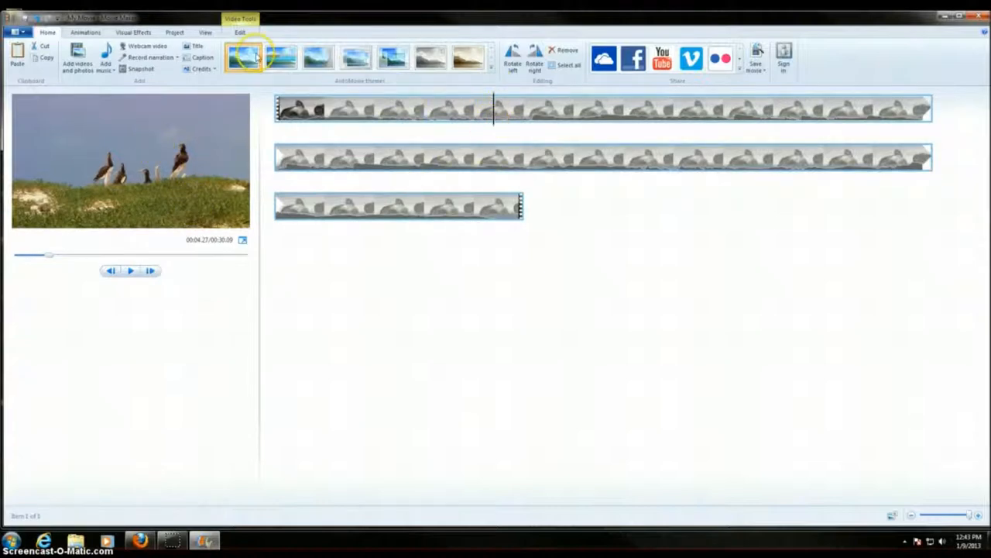
{"action": "left_click", "coordinate": [240, 18]}
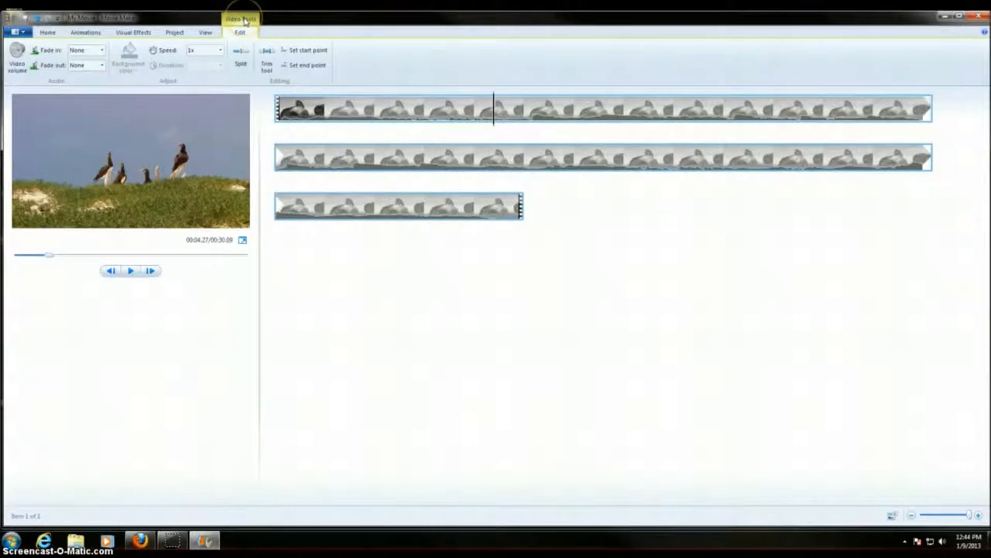
{"action": "mouse_move", "coordinate": [242, 63]}
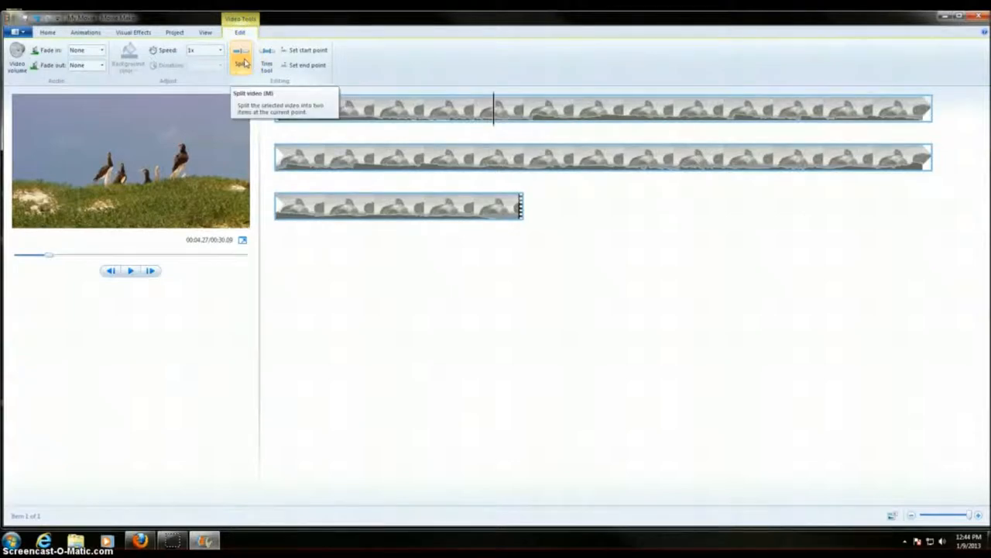
{"action": "left_click", "coordinate": [240, 65]}
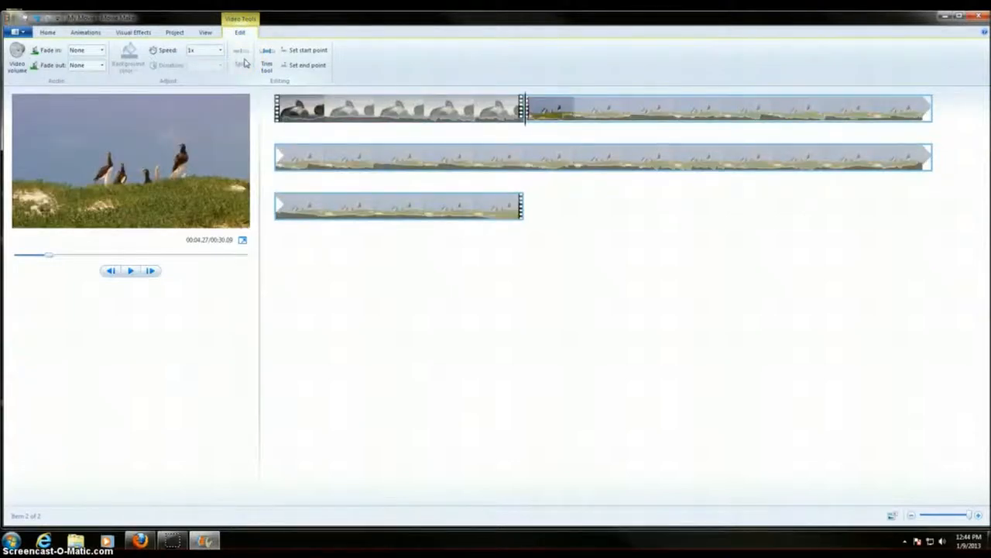
{"action": "mouse_move", "coordinate": [489, 199]}
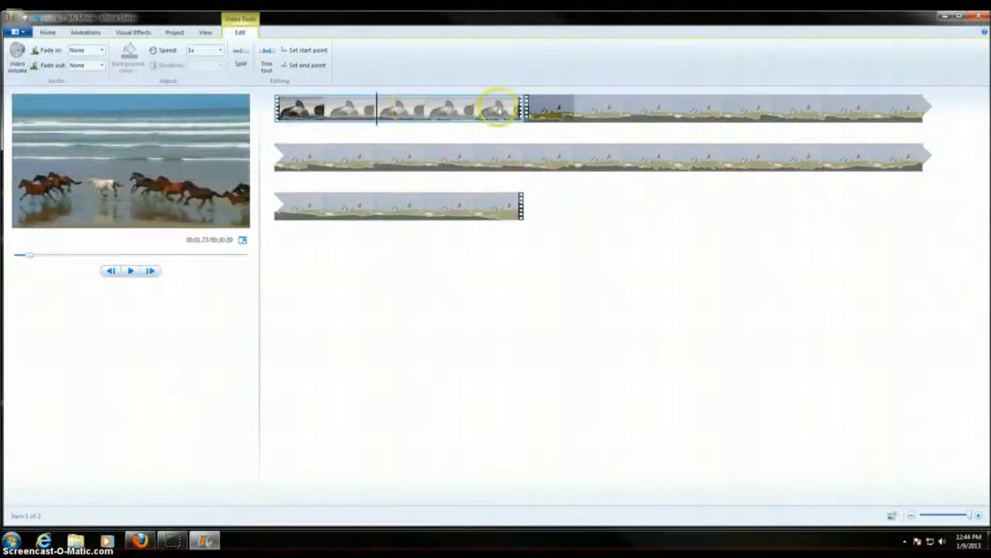
Drag the short opening horses piece to the end of the storyboard
{"action": "left_click", "coordinate": [130, 270]}
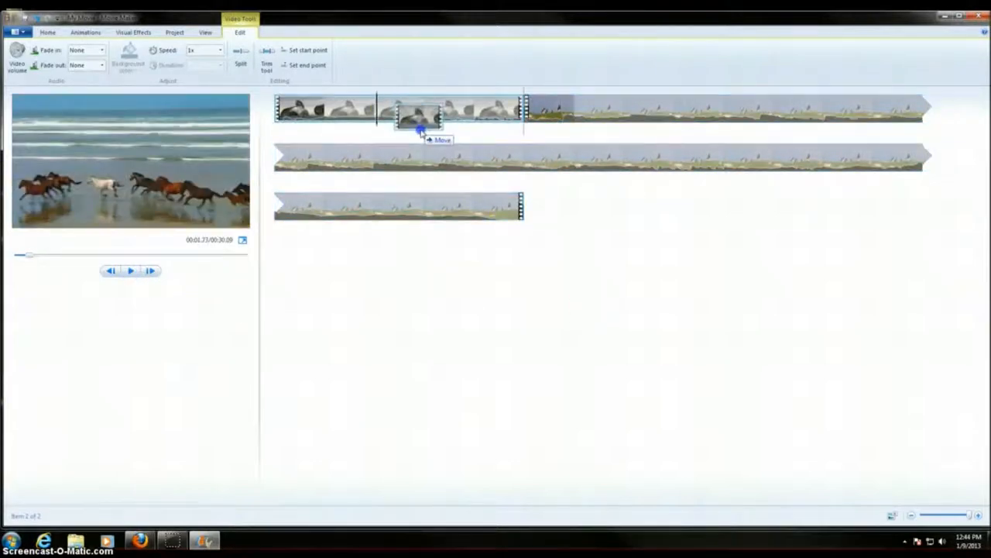
{"action": "left_click_drag", "start_coordinate": [419, 117], "coordinate": [560, 201]}
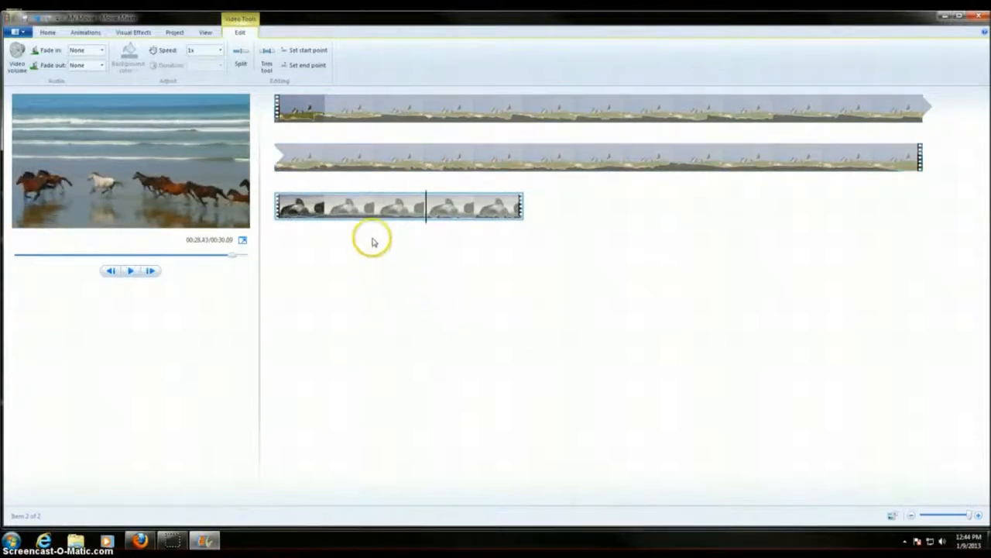
{"action": "mouse_move", "coordinate": [341, 250]}
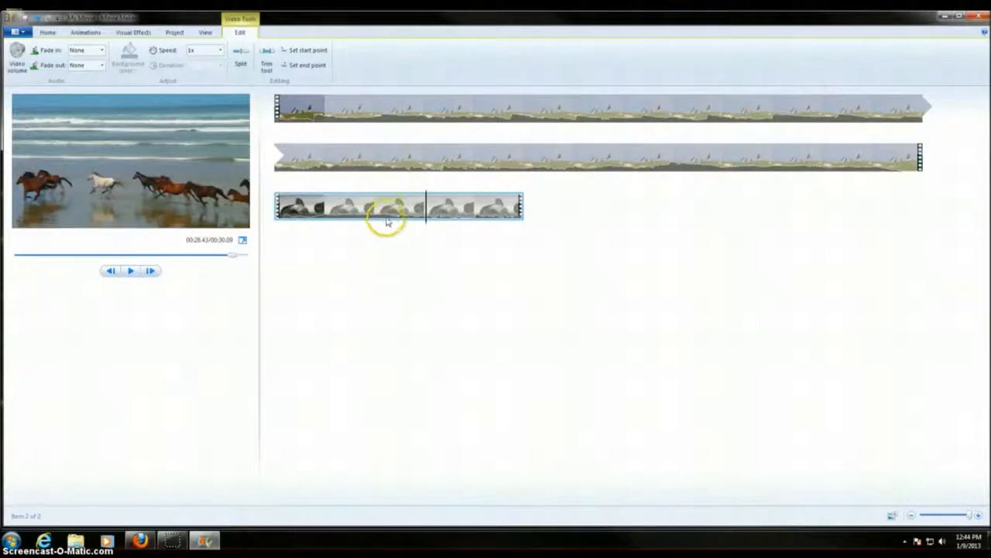
Remove the short horses piece so only the longer wildlife footage remains
{"action": "right_click", "coordinate": [388, 217]}
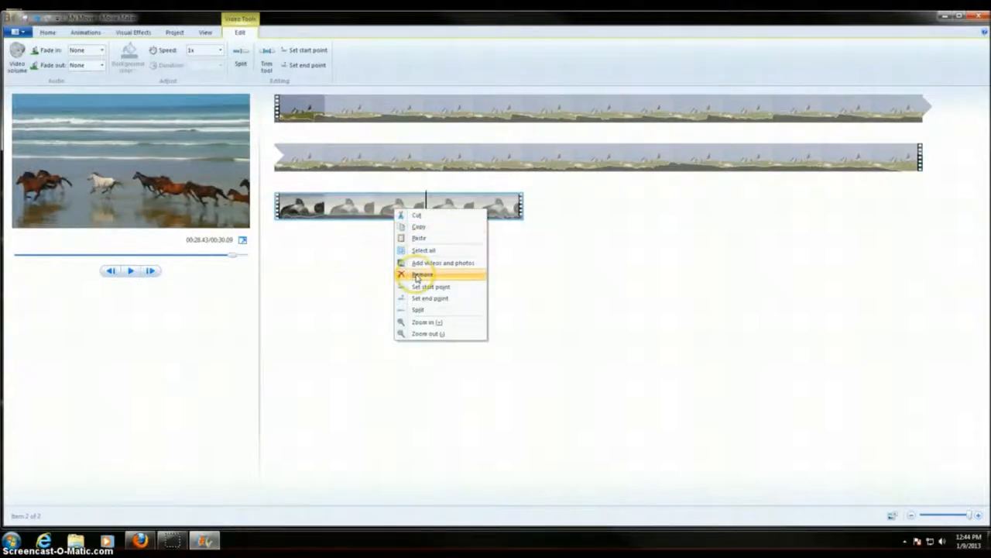
{"action": "left_click", "coordinate": [421, 274]}
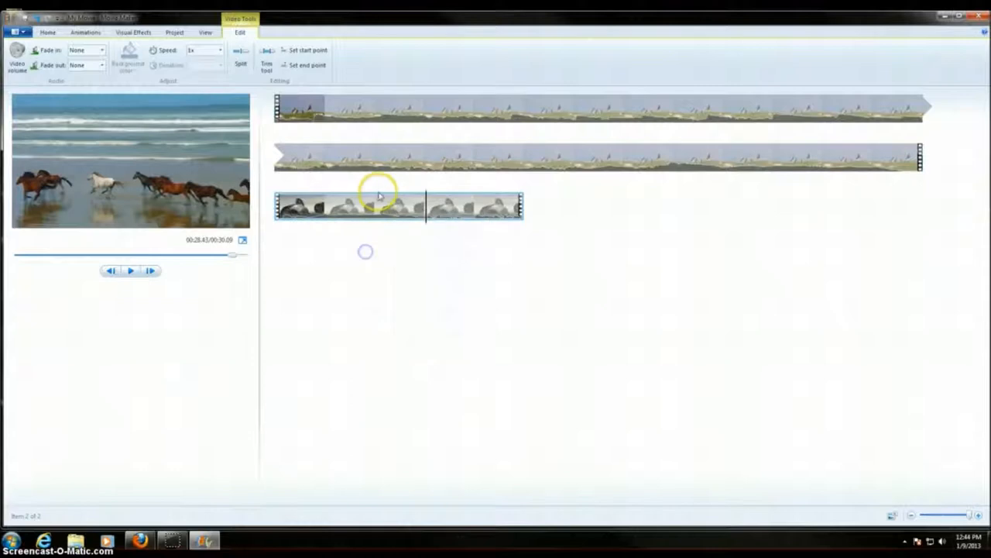
{"action": "left_click", "coordinate": [47, 31]}
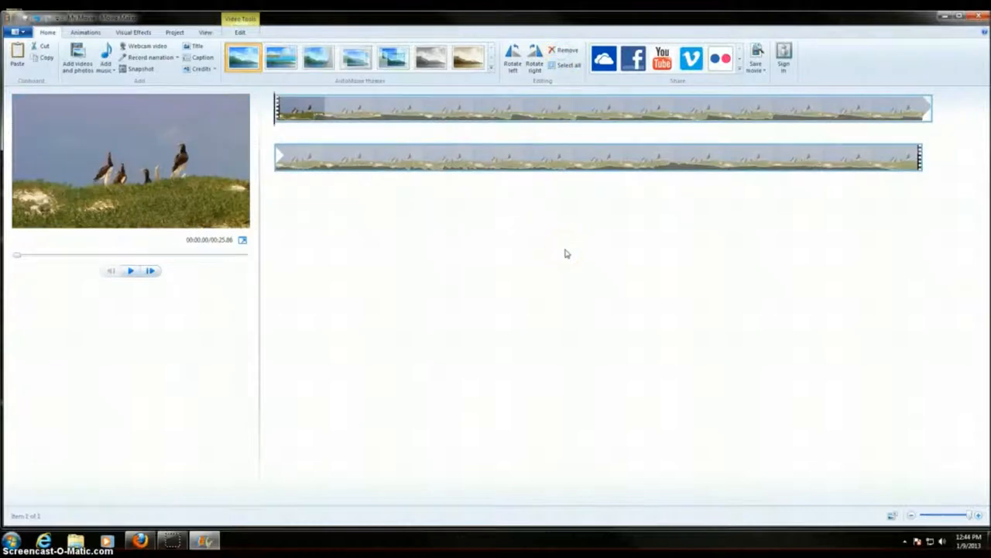
{"action": "left_click", "coordinate": [564, 254]}
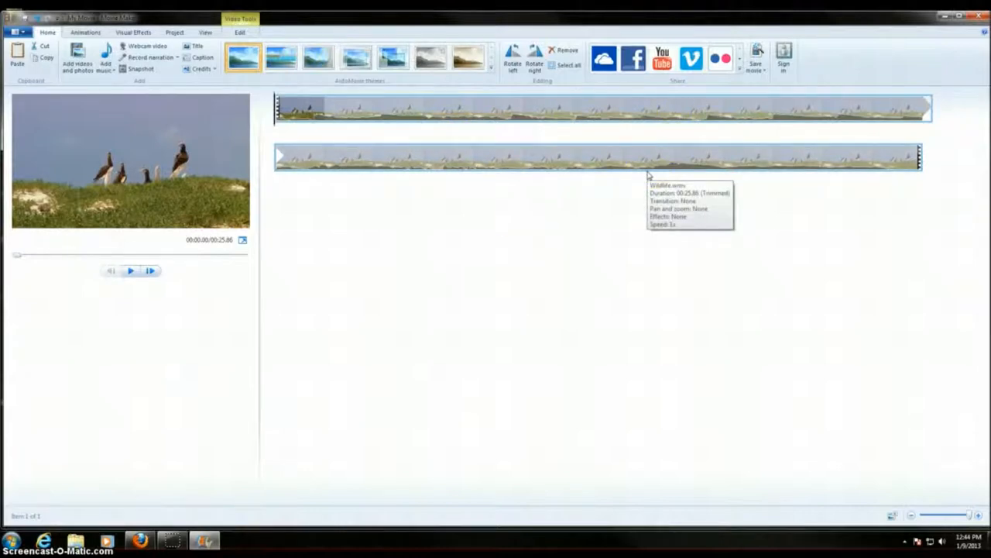
{"action": "left_click", "coordinate": [597, 108]}
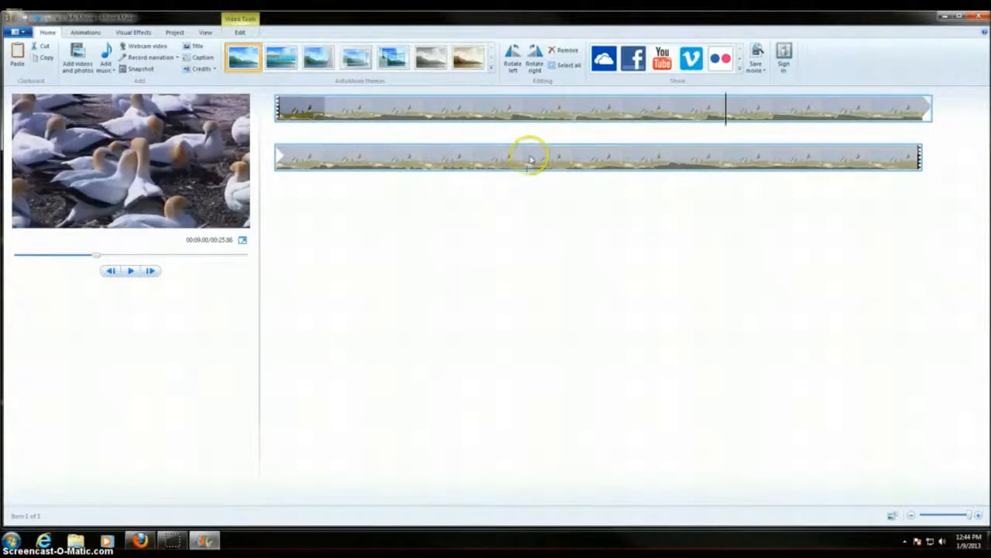
{"action": "left_click", "coordinate": [526, 158]}
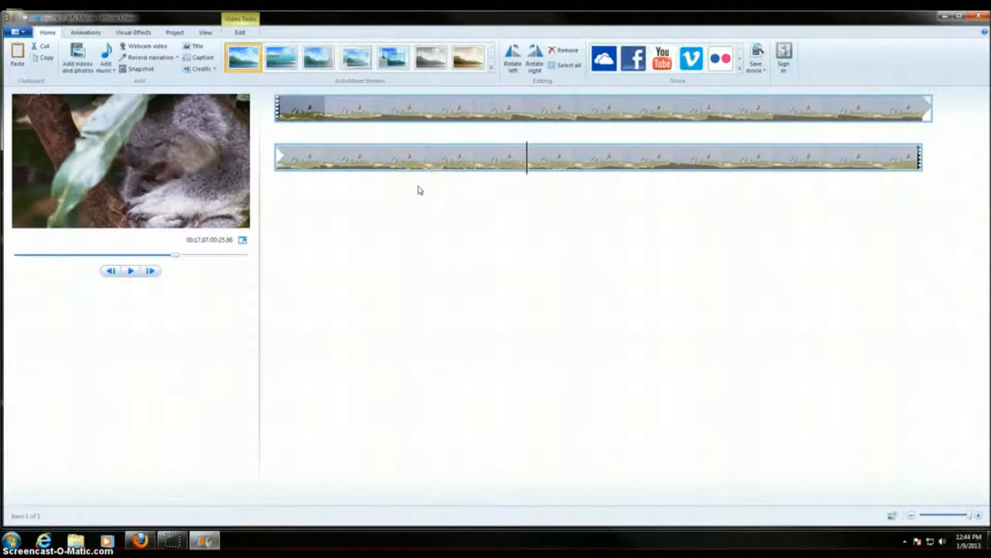
{"action": "left_click", "coordinate": [46, 53]}
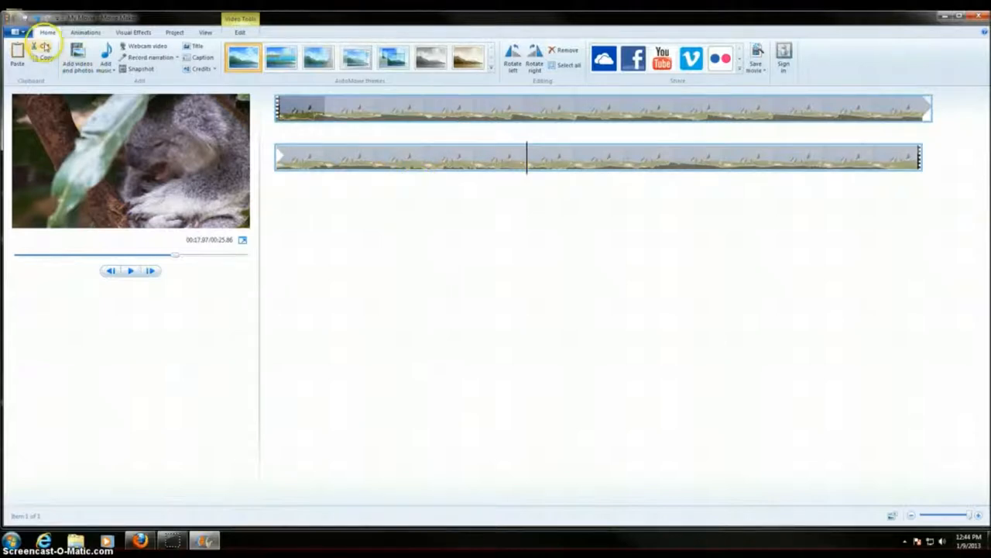
Add Sleep Away.mp3 from Sample Music as the background soundtrack
{"action": "left_click", "coordinate": [105, 56]}
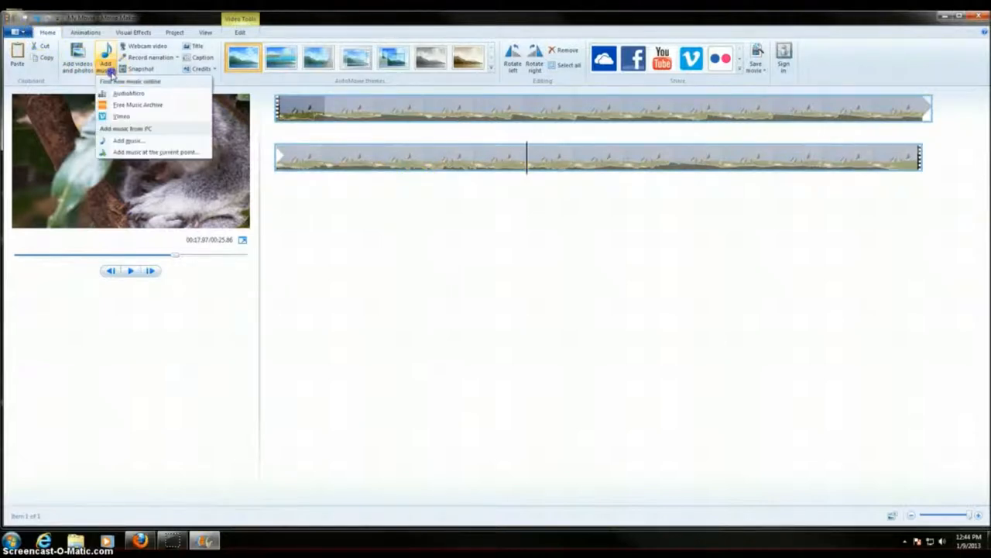
{"action": "mouse_move", "coordinate": [127, 140]}
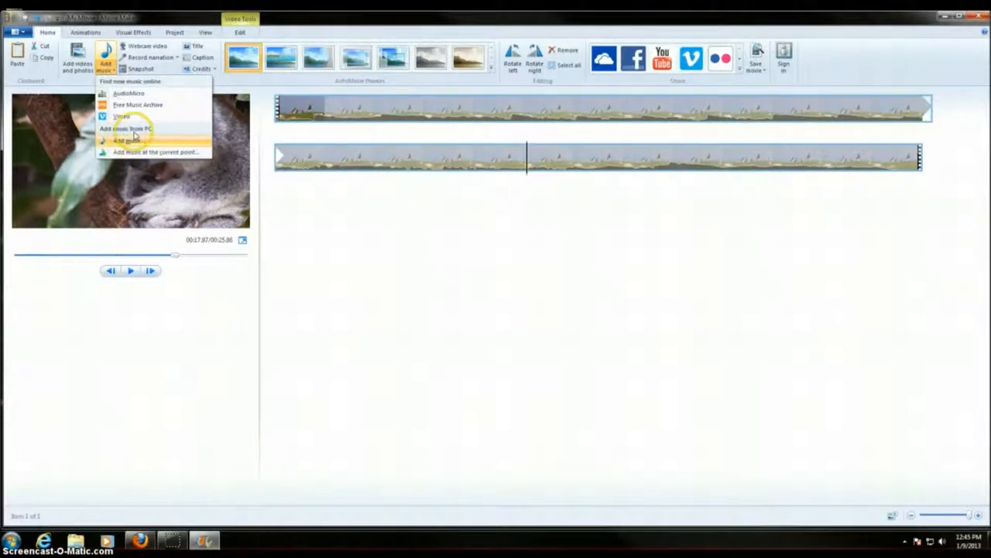
{"action": "left_click", "coordinate": [131, 127]}
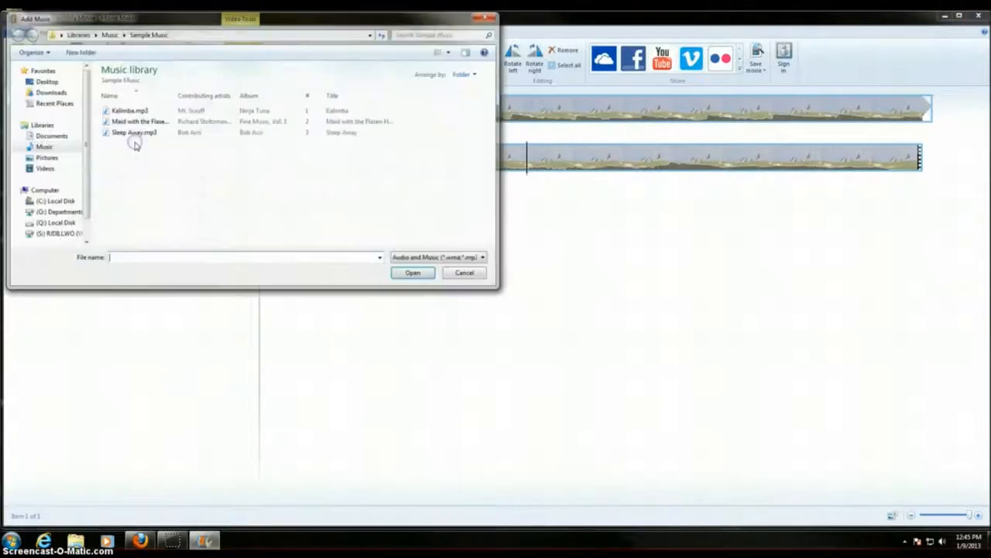
{"action": "left_click", "coordinate": [133, 133]}
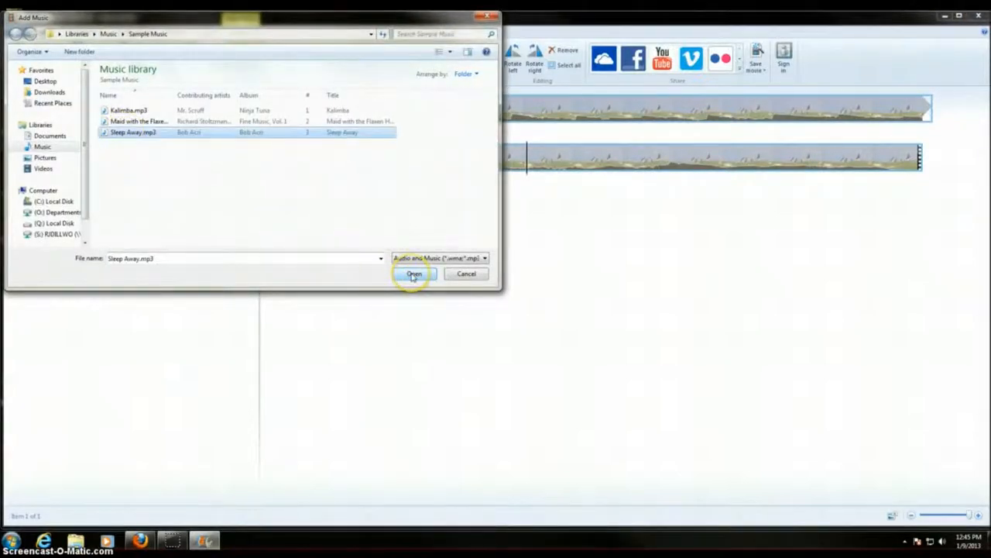
{"action": "left_click", "coordinate": [413, 272]}
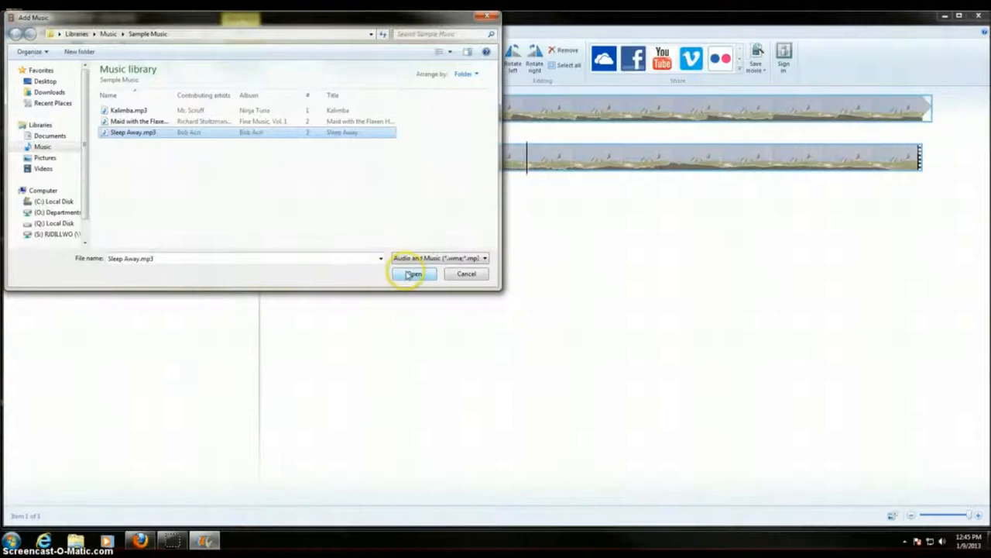
{"action": "left_click", "coordinate": [412, 272]}
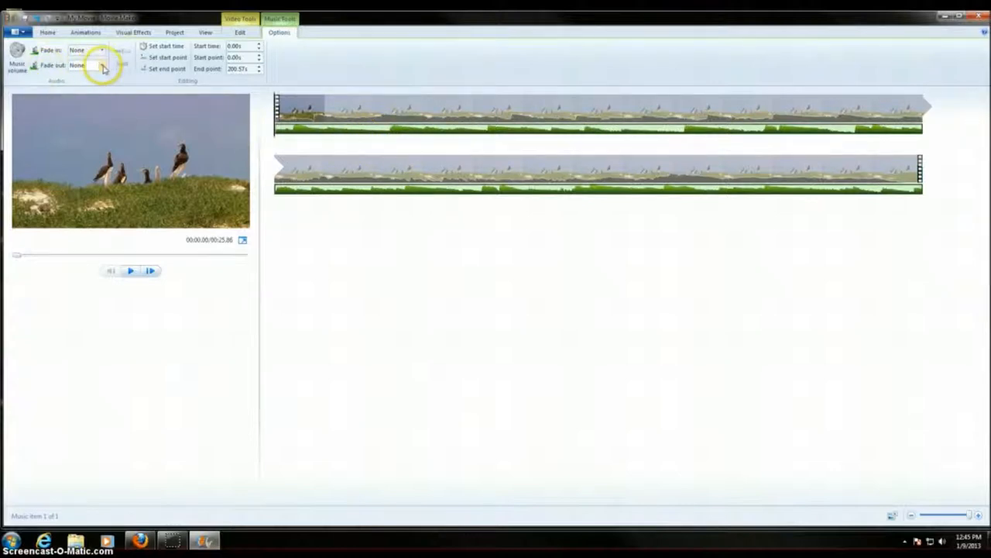
Set the Sleep Away music's fade-out to Slow, leaving fade-in off
{"action": "left_click", "coordinate": [102, 65]}
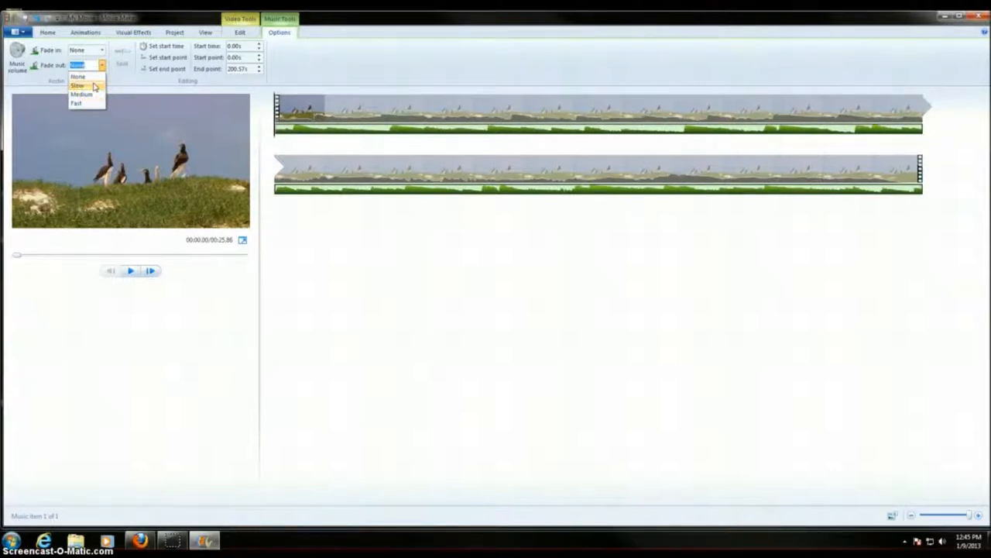
{"action": "left_click", "coordinate": [76, 85]}
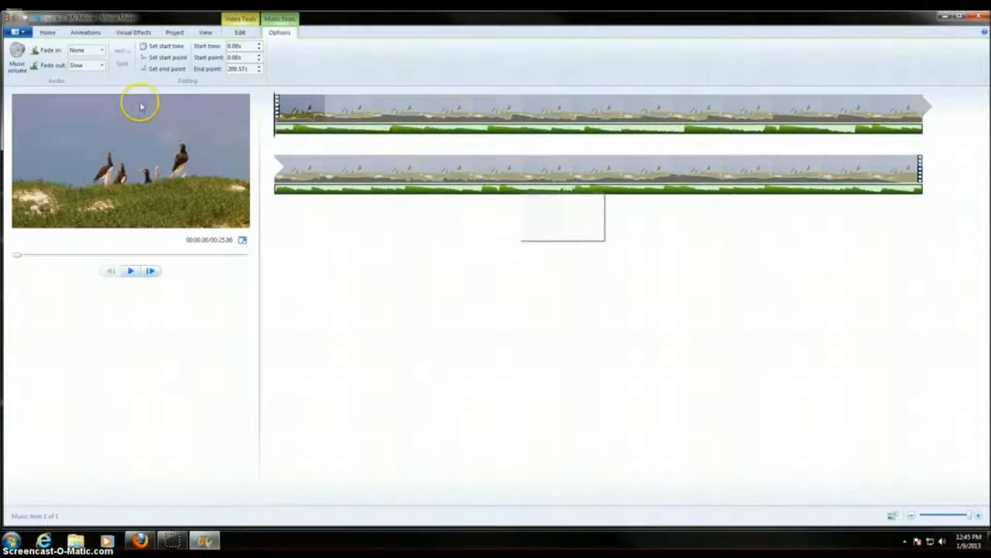
{"action": "left_click", "coordinate": [47, 31]}
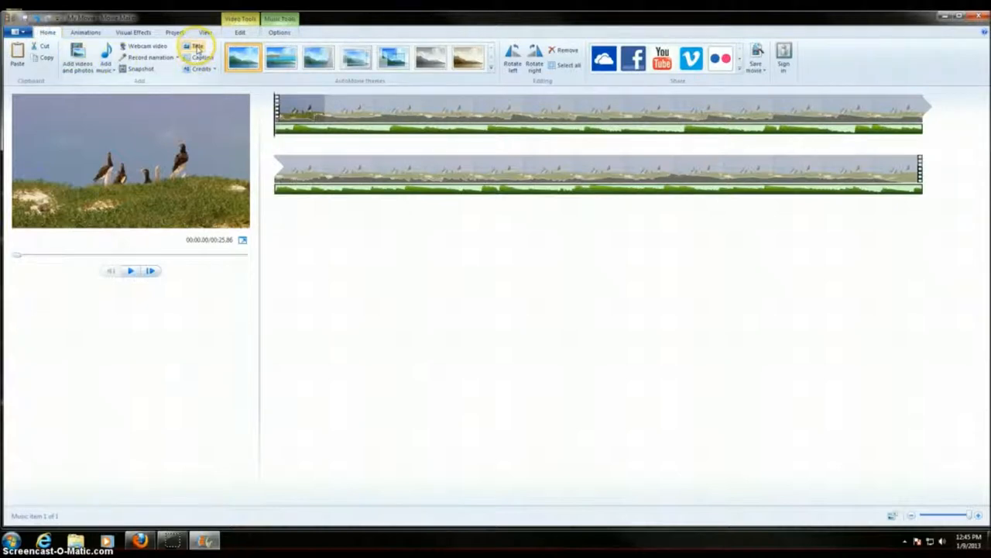
Add an opening title card reading 'Title' in a decorative script font
{"action": "left_click", "coordinate": [197, 46]}
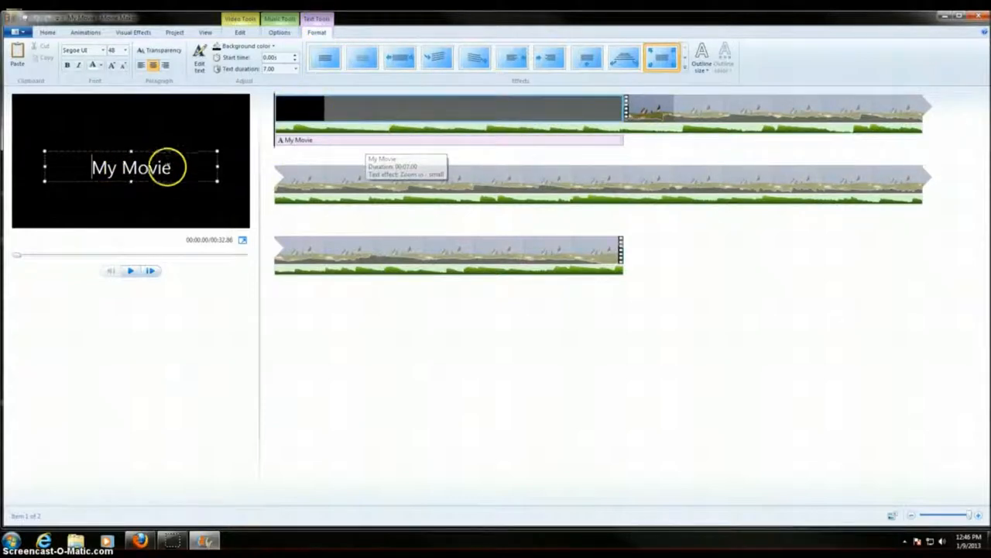
{"action": "double_click", "coordinate": [130, 168]}
{"action": "type", "text": "Title"}
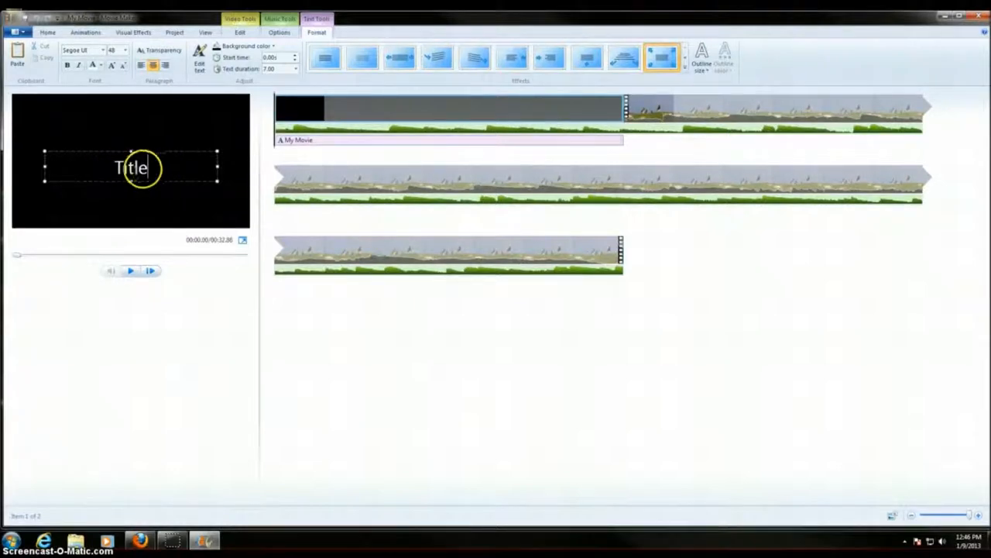
{"action": "left_click", "coordinate": [100, 50]}
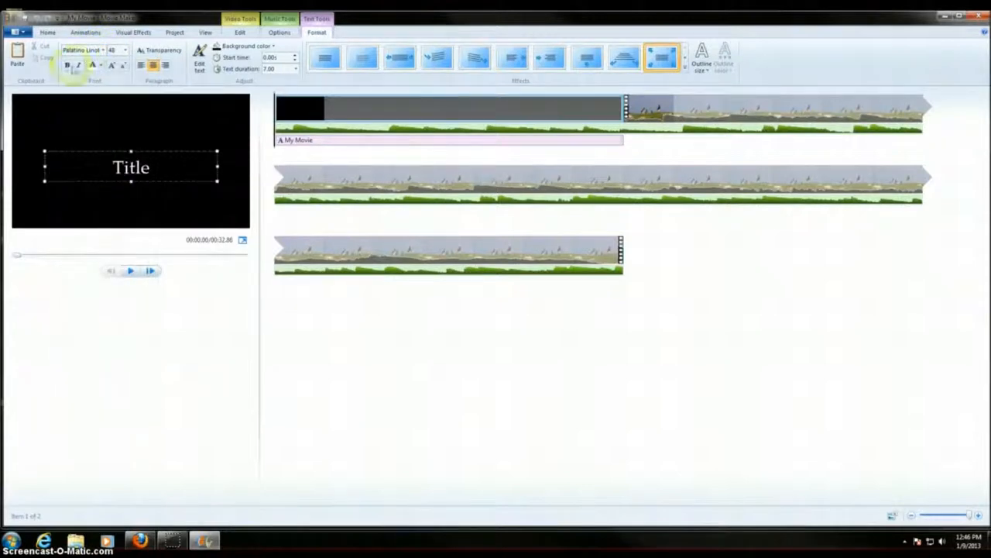
{"action": "left_click", "coordinate": [81, 49]}
{"action": "type", "text": "Mistral"}
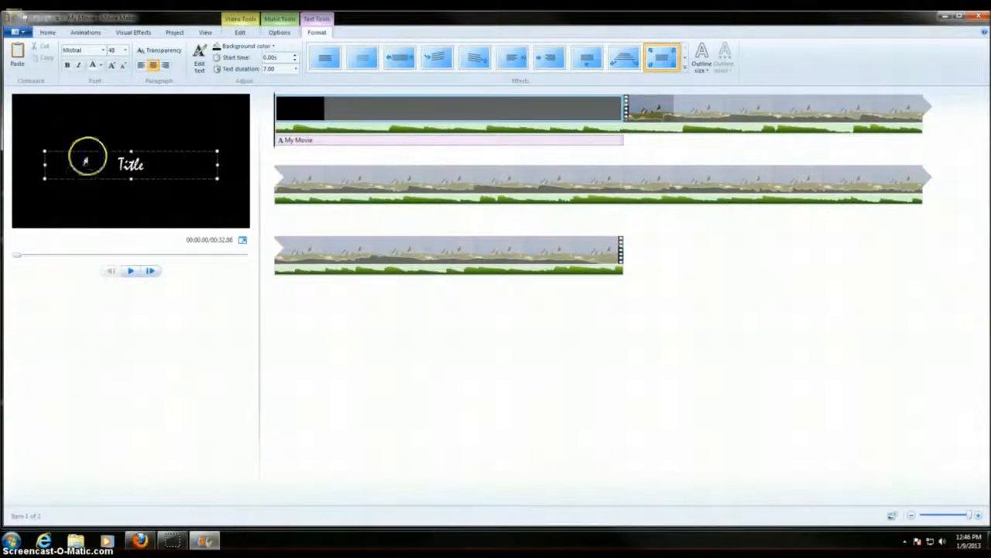
{"action": "left_click", "coordinate": [130, 270]}
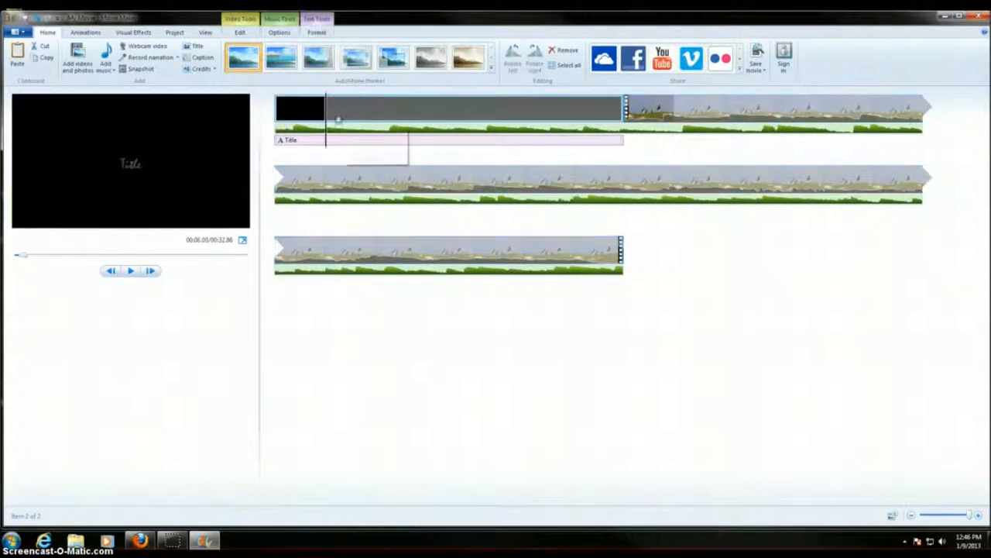
{"action": "mouse_move", "coordinate": [510, 130]}
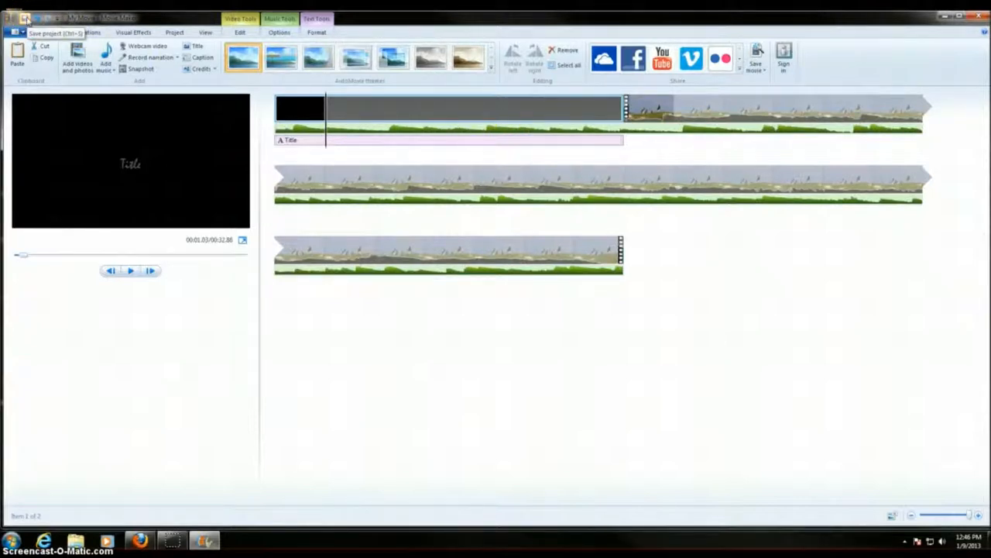
Save the project to the Desktop as 'Test Project'
{"action": "left_click", "coordinate": [17, 31]}
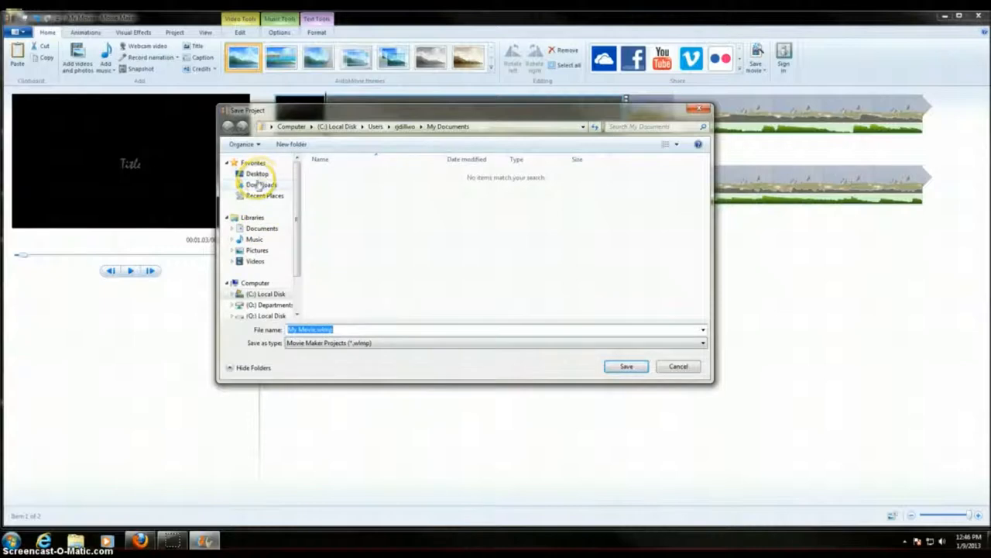
{"action": "left_click", "coordinate": [257, 174]}
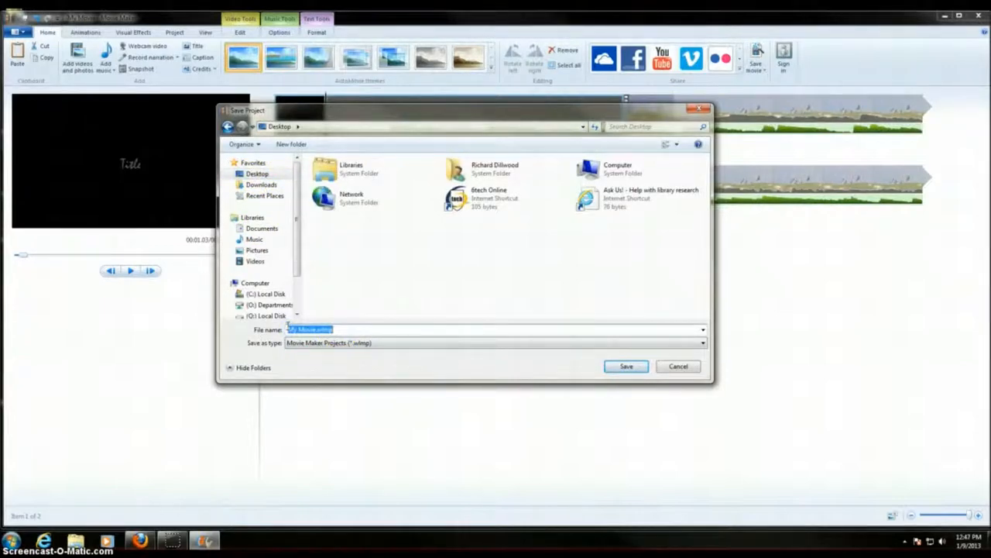
{"action": "type", "text": "Test Project"}
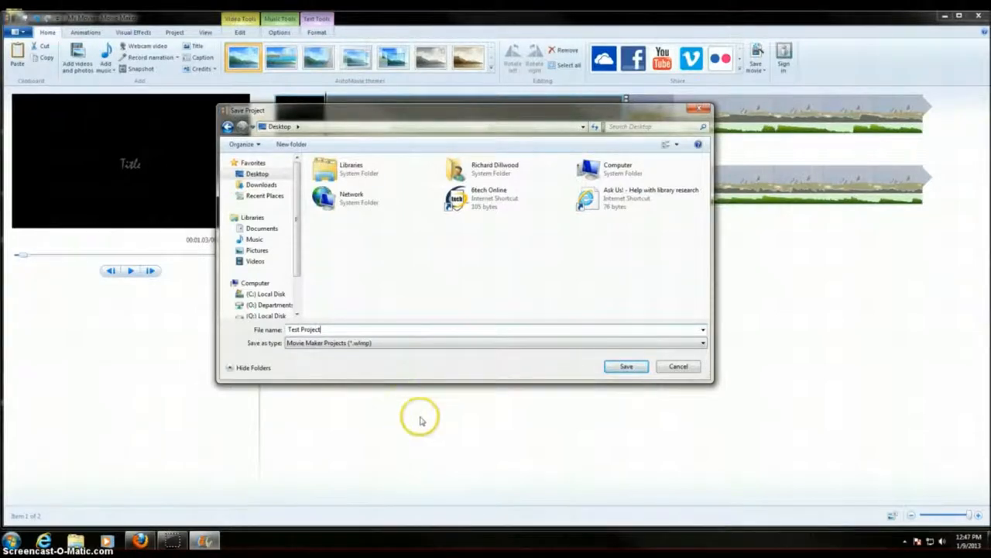
{"action": "left_click", "coordinate": [626, 365]}
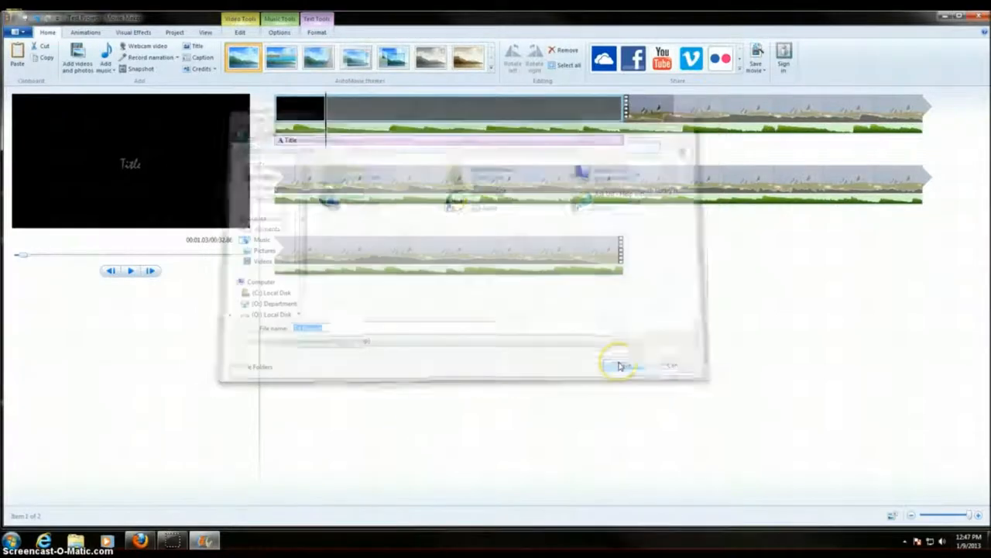
{"action": "left_click", "coordinate": [620, 366]}
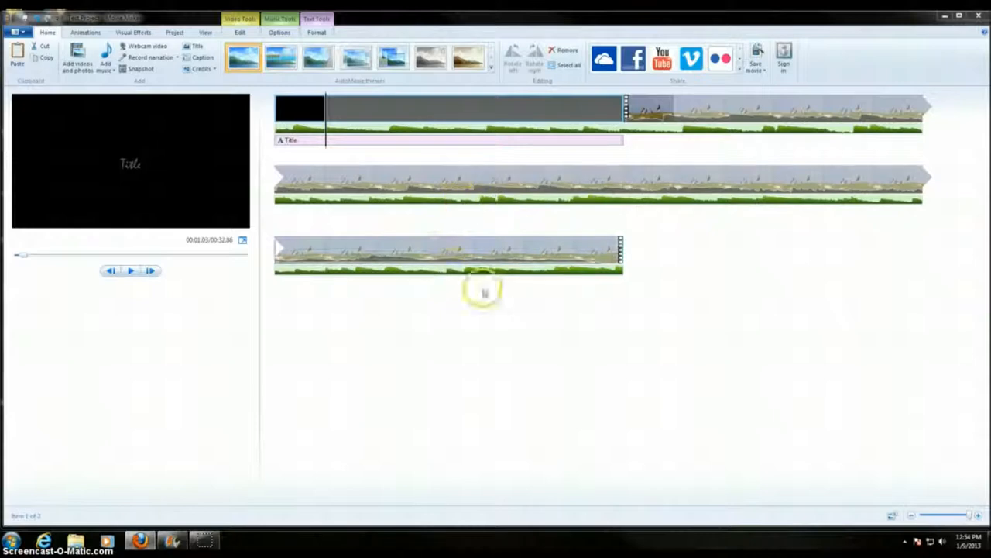
{"action": "mouse_move", "coordinate": [478, 234]}
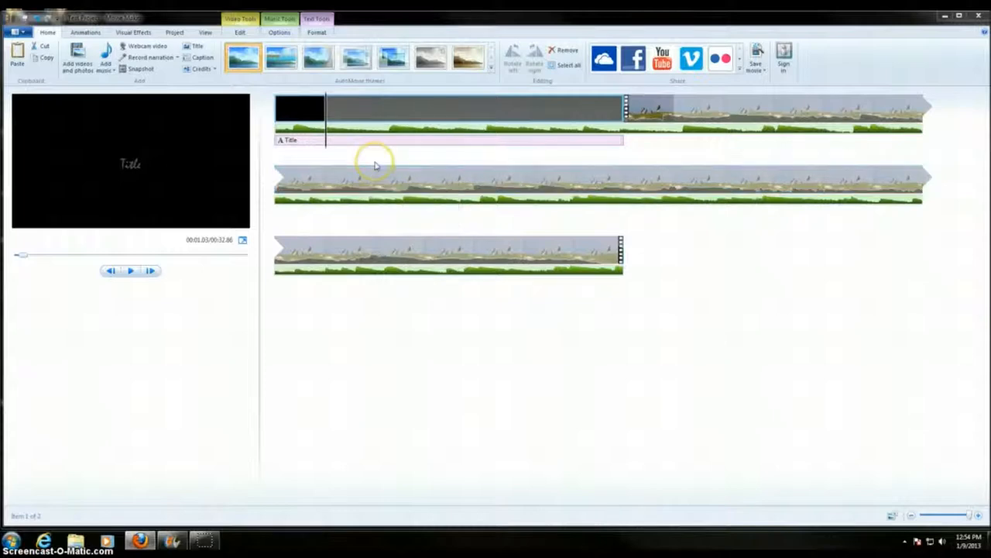
{"action": "mouse_move", "coordinate": [673, 138]}
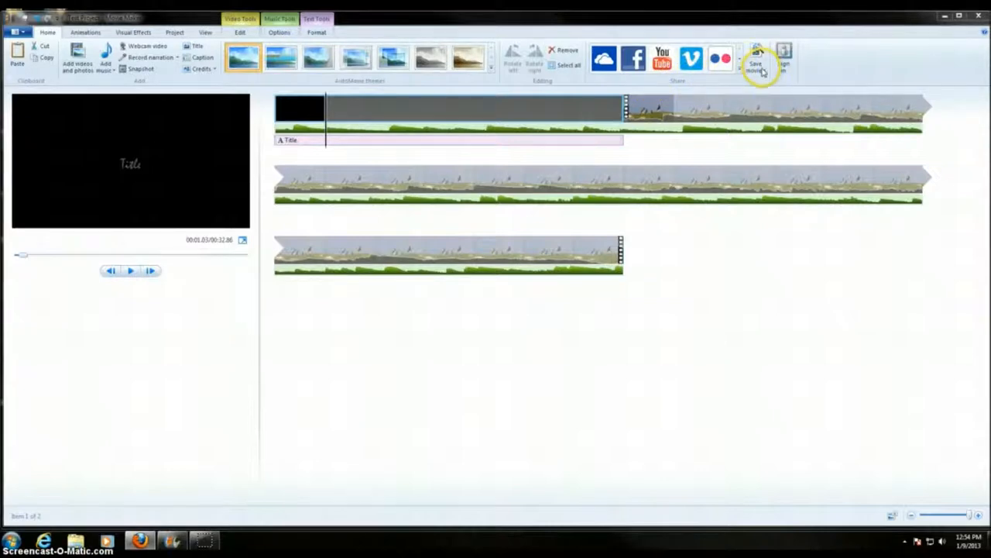
{"action": "mouse_move", "coordinate": [756, 59]}
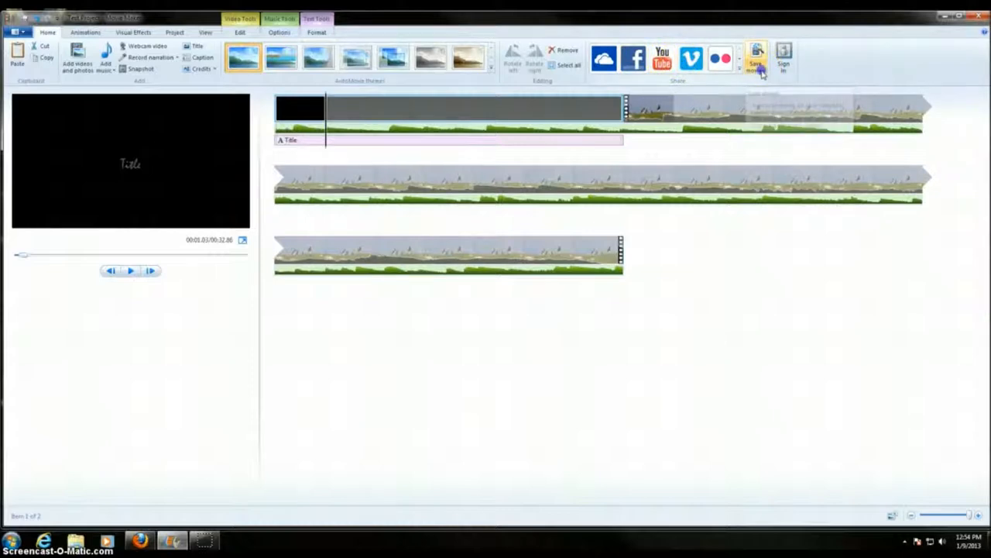
Show the Save movie output presets for exporting the finished video
{"action": "left_click", "coordinate": [756, 56]}
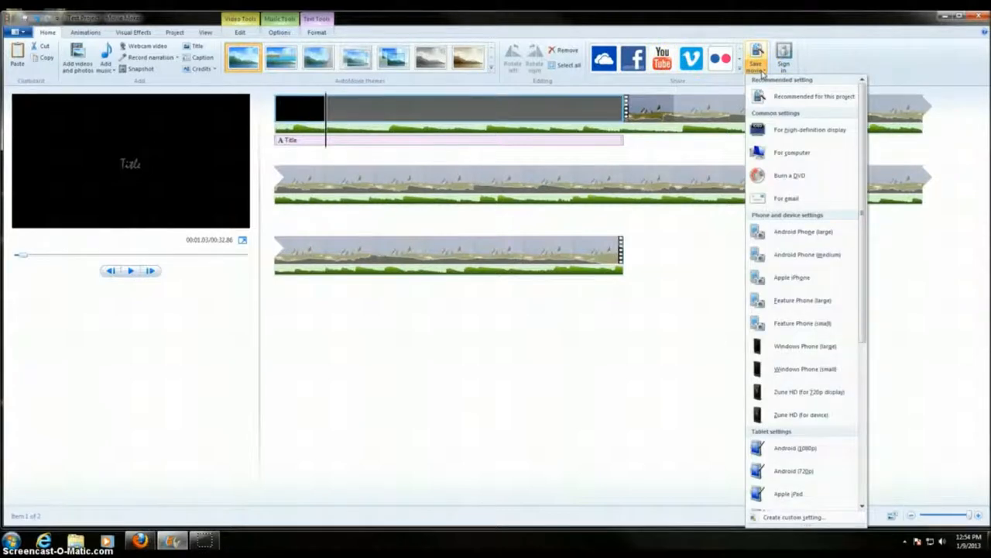
{"action": "mouse_move", "coordinate": [790, 130]}
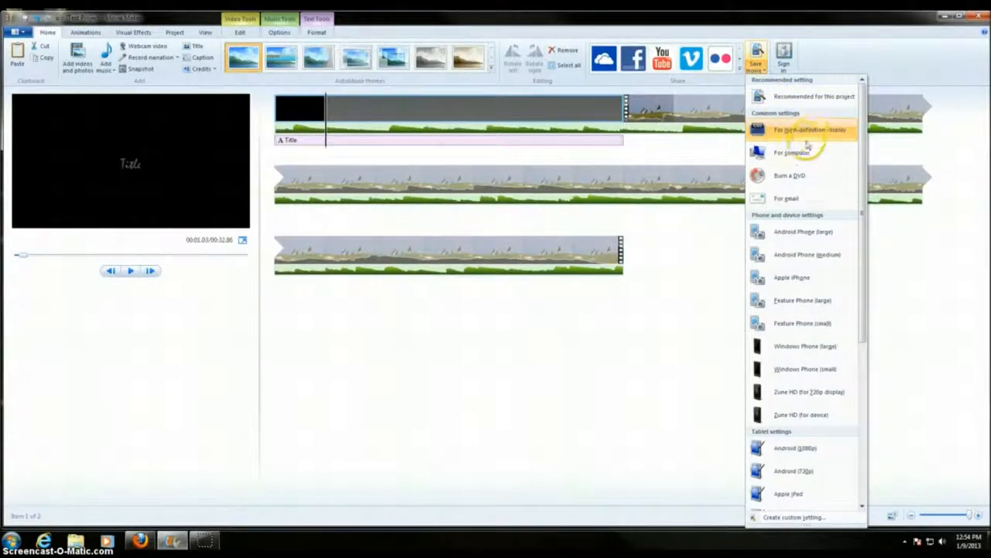
{"action": "mouse_move", "coordinate": [790, 154]}
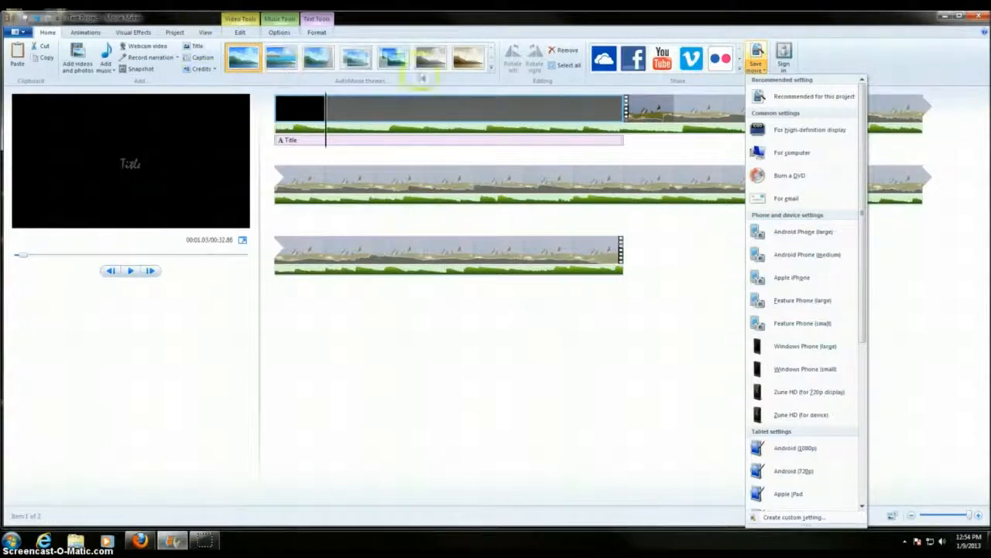
{"action": "mouse_move", "coordinate": [806, 130]}
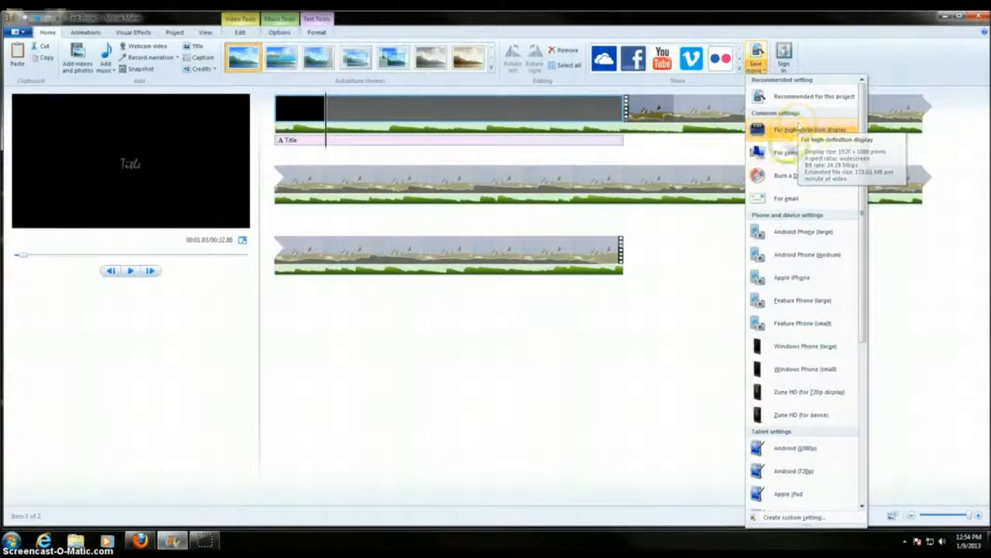
{"action": "mouse_move", "coordinate": [793, 152]}
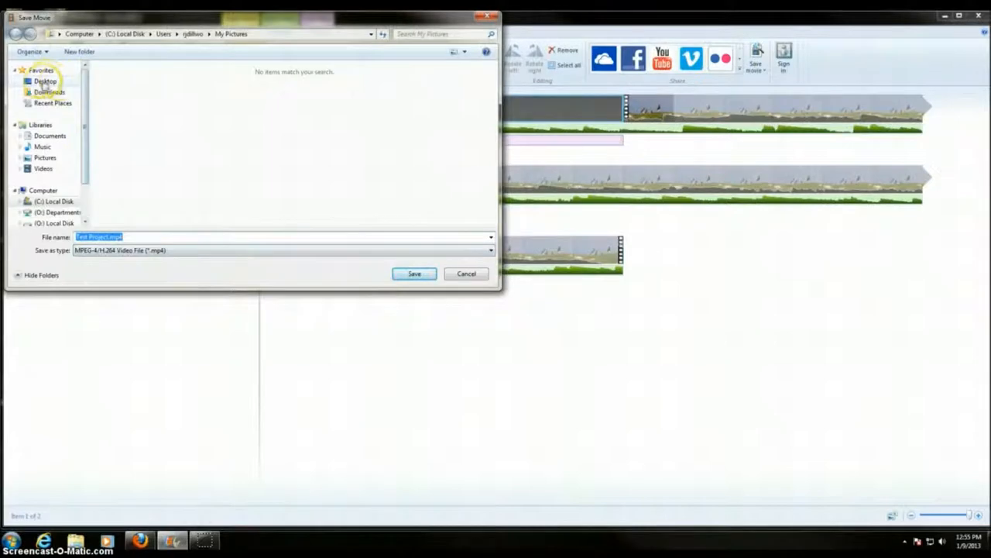
Export the movie to the Desktop as Test Project.mp4 and begin rendering
{"action": "left_click", "coordinate": [45, 80]}
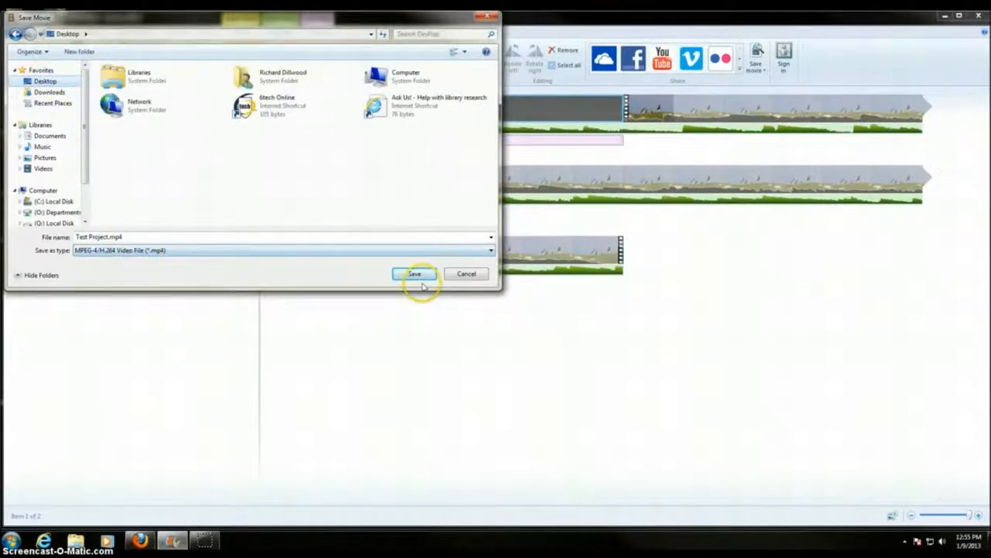
{"action": "left_click", "coordinate": [415, 272]}
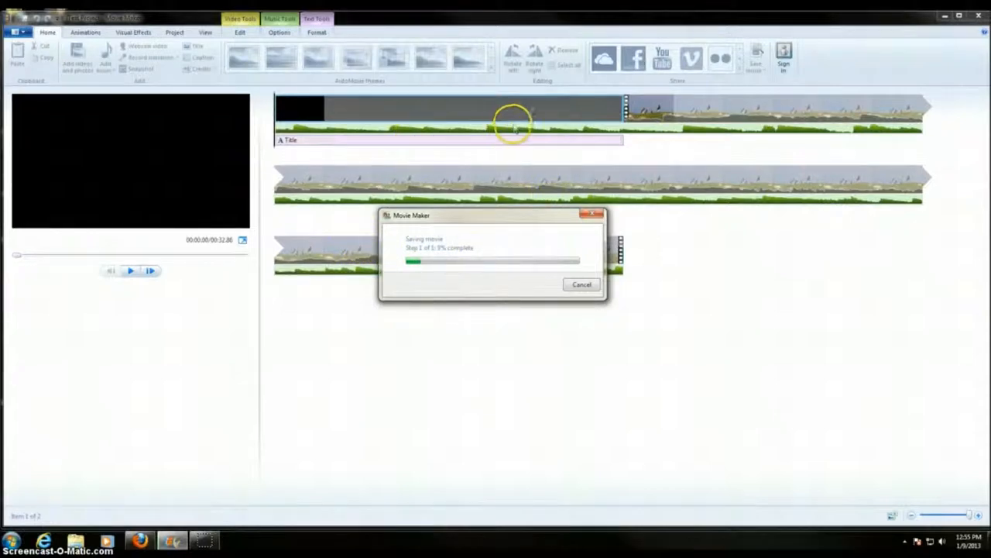
{"action": "mouse_move", "coordinate": [322, 325]}
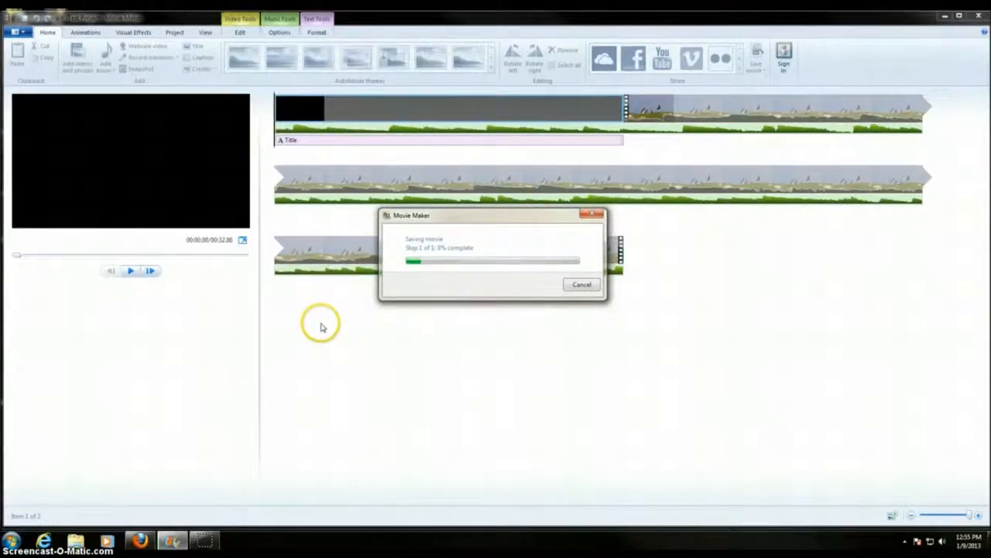